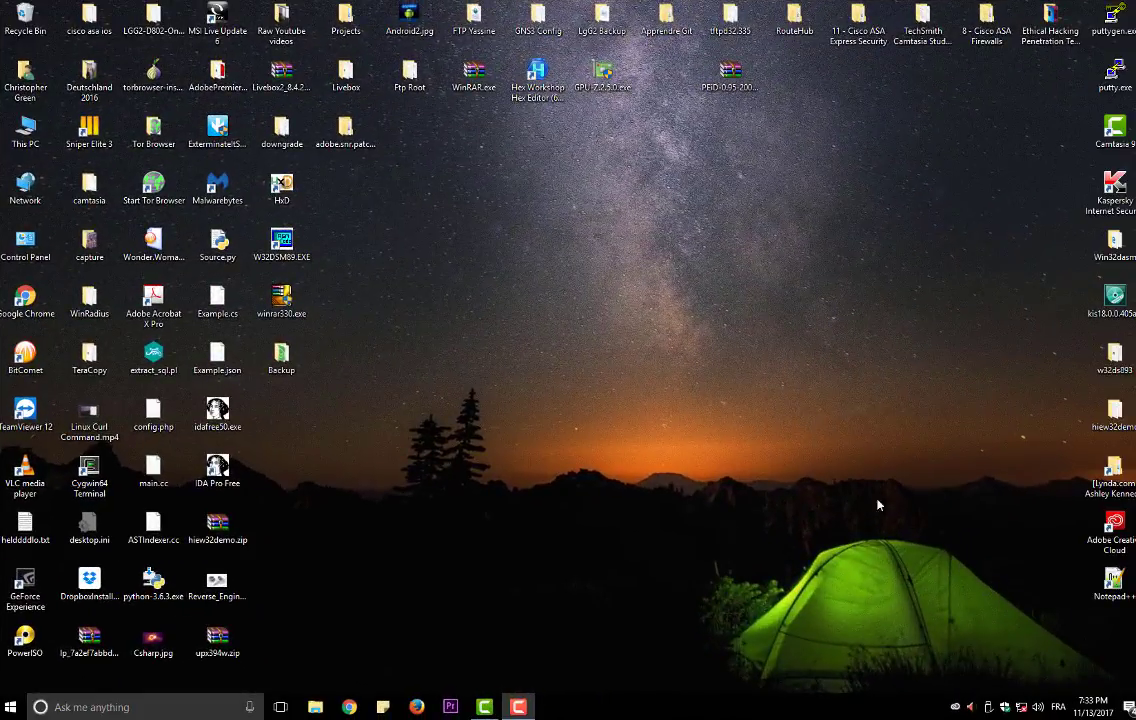
{"action": "mouse_move", "coordinate": [568, 352]}
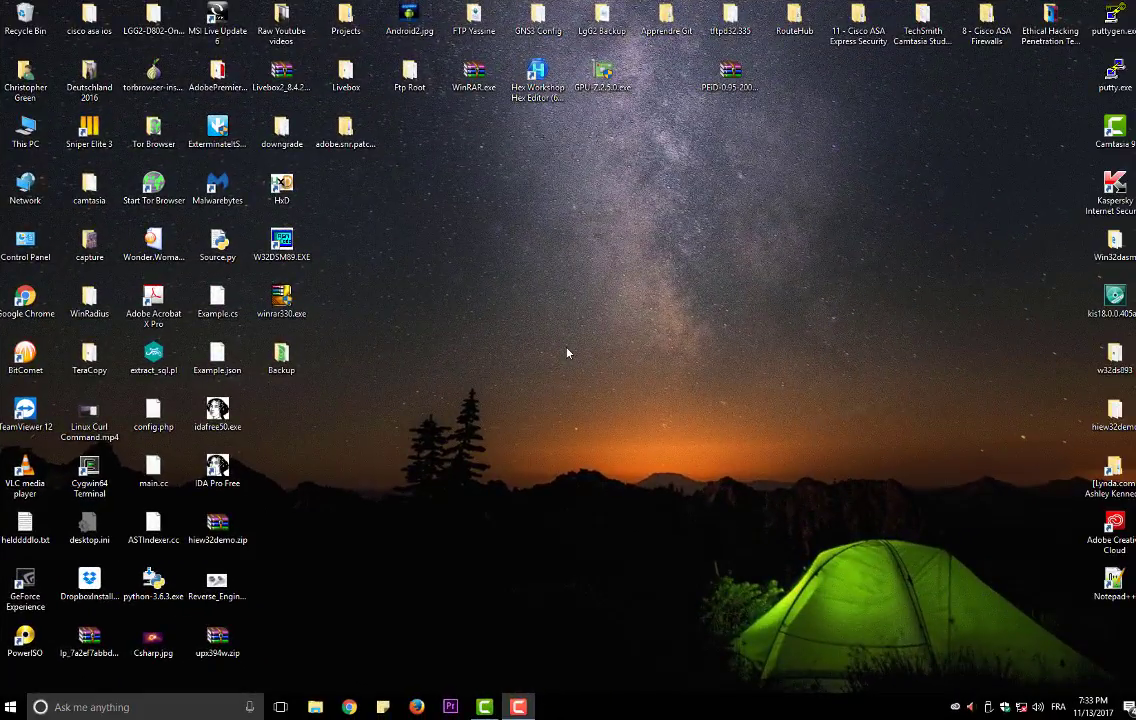
{"action": "mouse_move", "coordinate": [424, 320]}
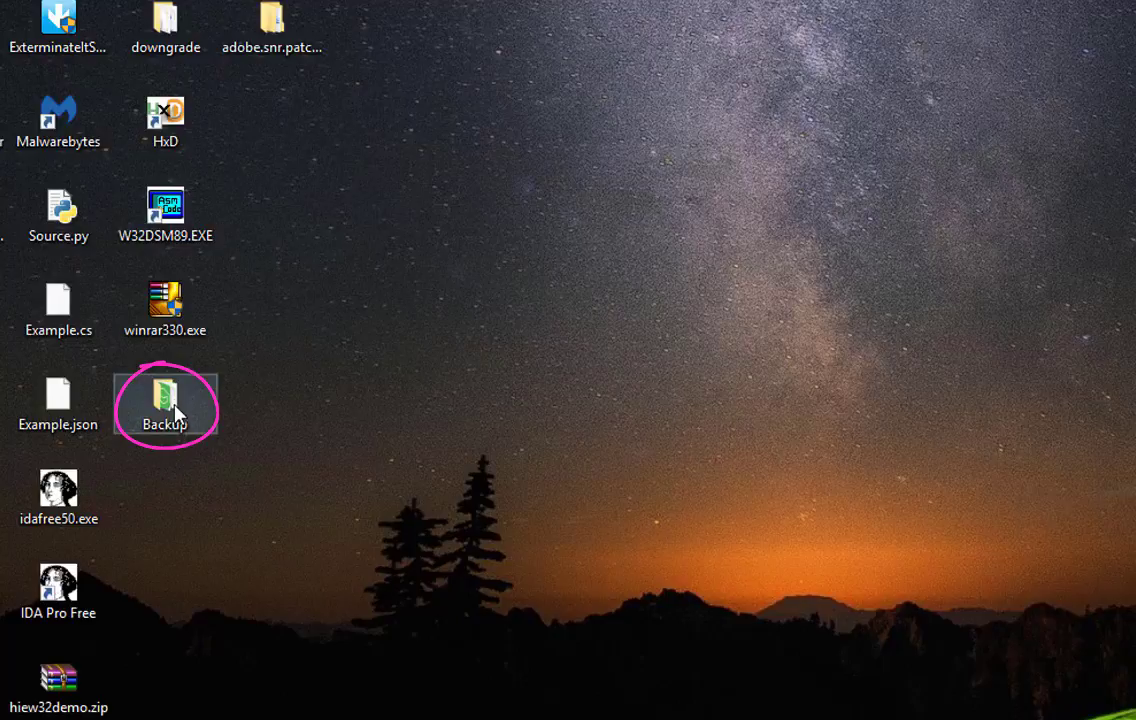
Launch a Command Prompt window by running cmd from the Run dialog
{"action": "double_click", "coordinate": [164, 404]}
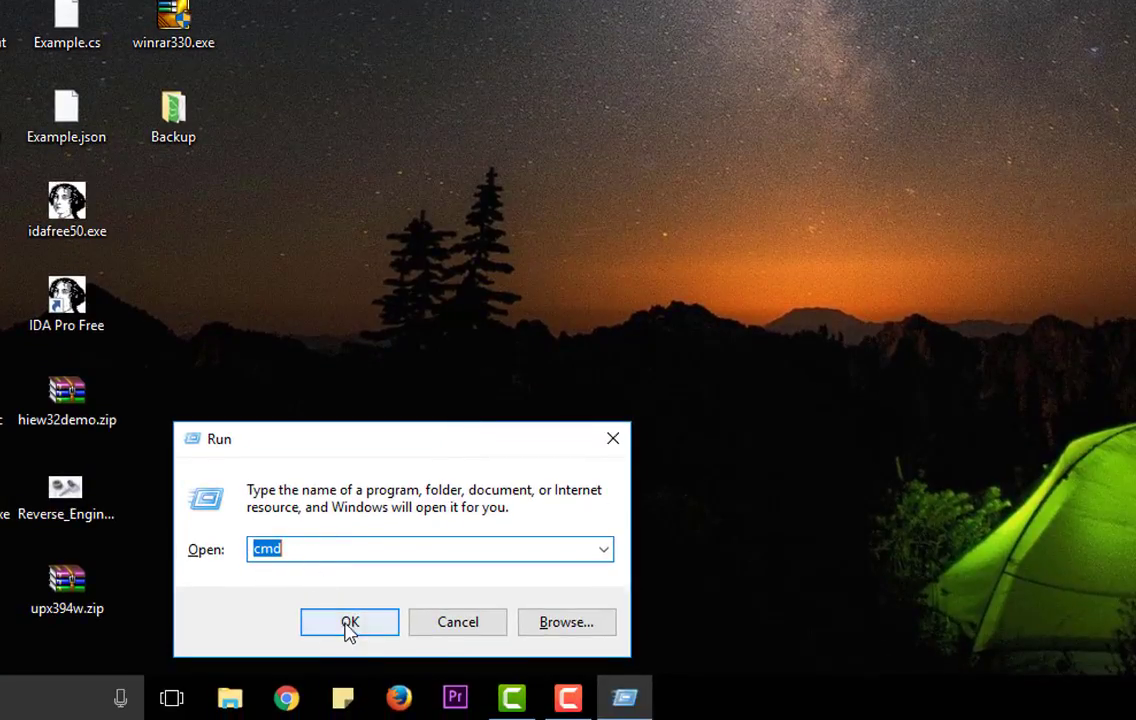
{"action": "left_click", "coordinate": [348, 620]}
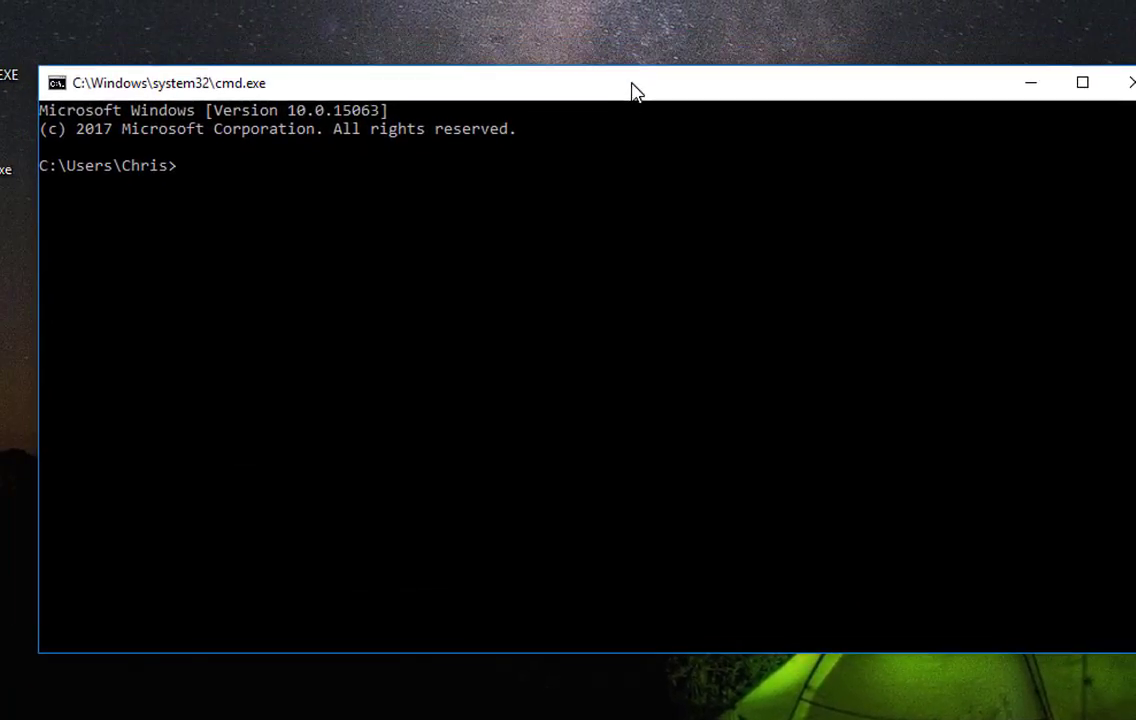
{"action": "mouse_move", "coordinate": [378, 166]}
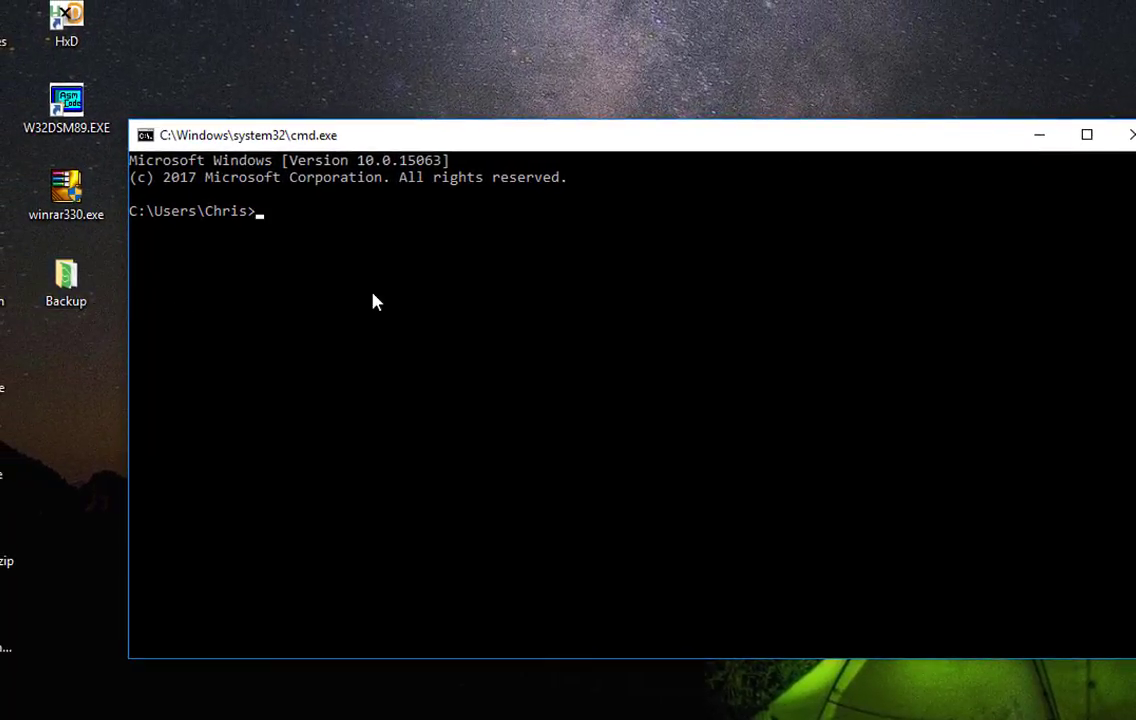
Change directory to Desktop\Backup and list its 14 files and 5 folders with dir
{"action": "type", "text": "cd"}
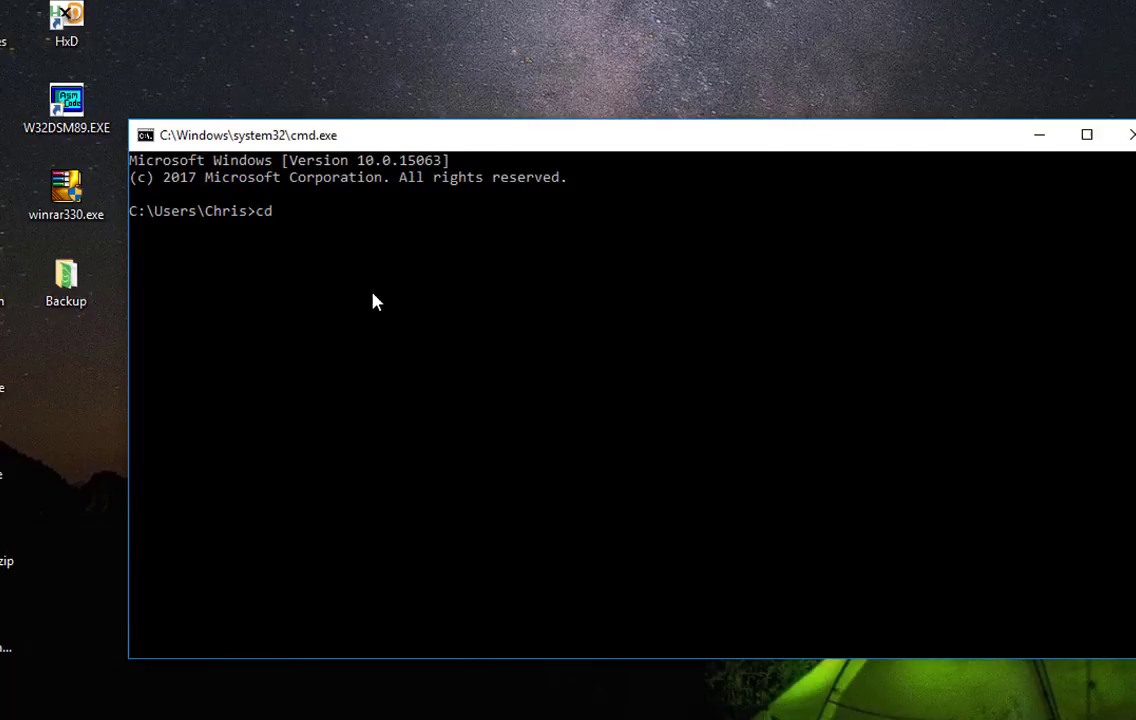
{"action": "type", "text": "Desktop"}
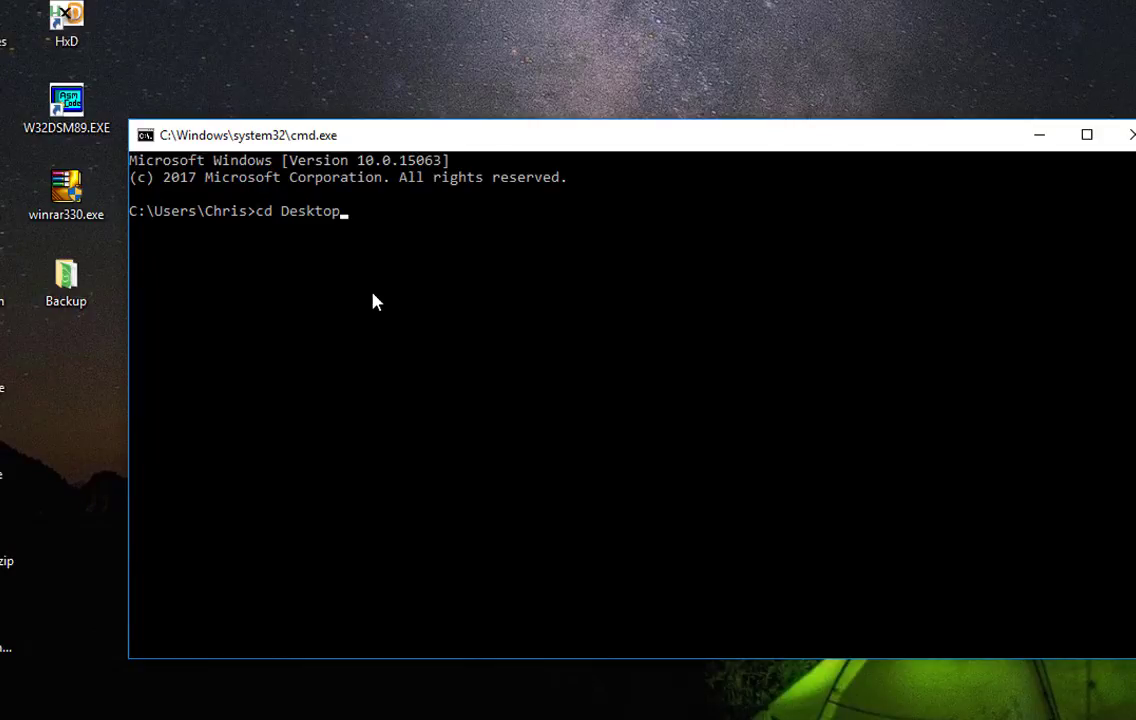
{"action": "type", "text": "\\Backup"}
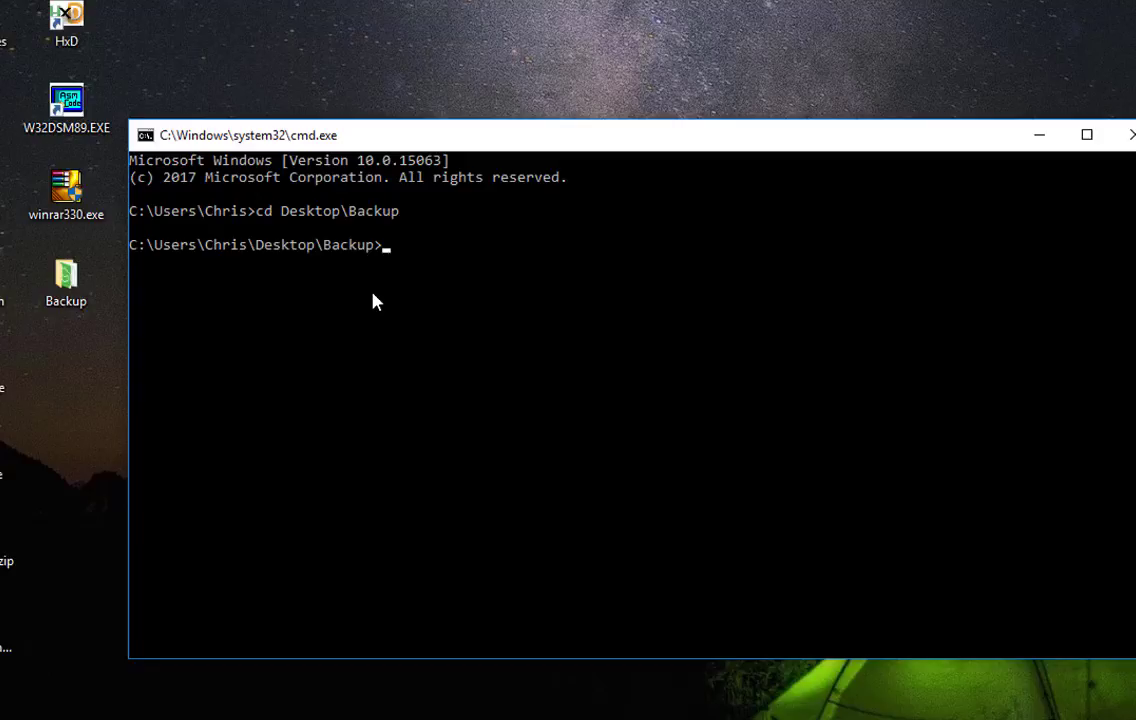
{"action": "mouse_move", "coordinate": [408, 296]}
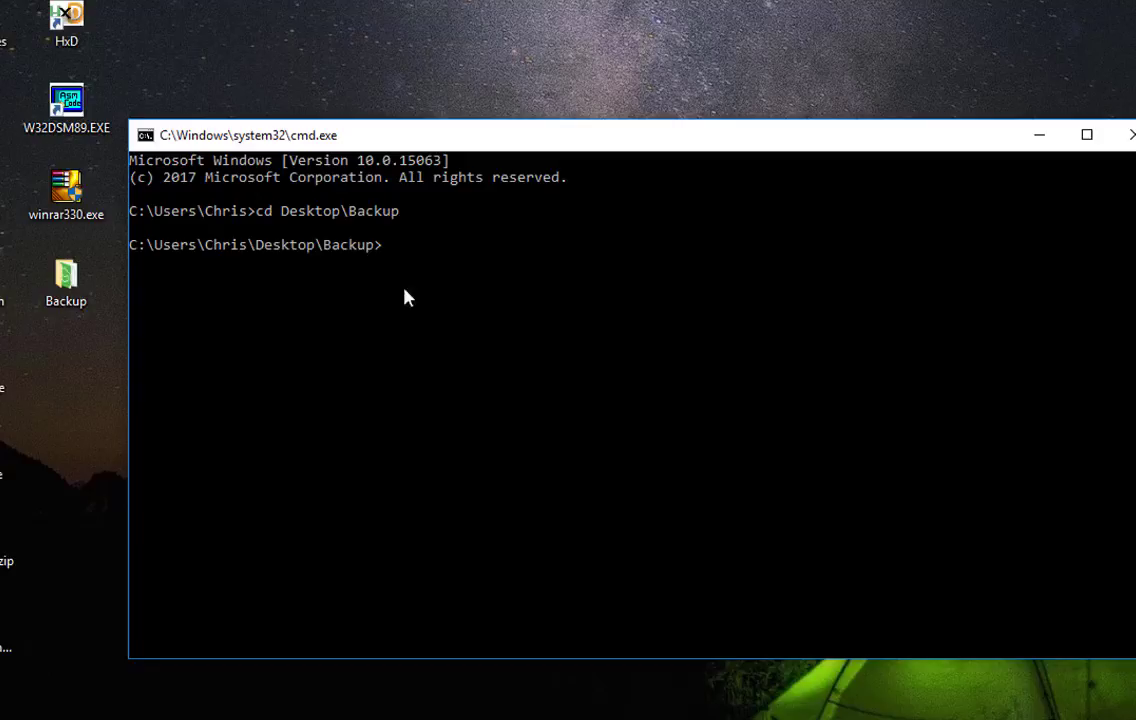
{"action": "mouse_move", "coordinate": [476, 292]}
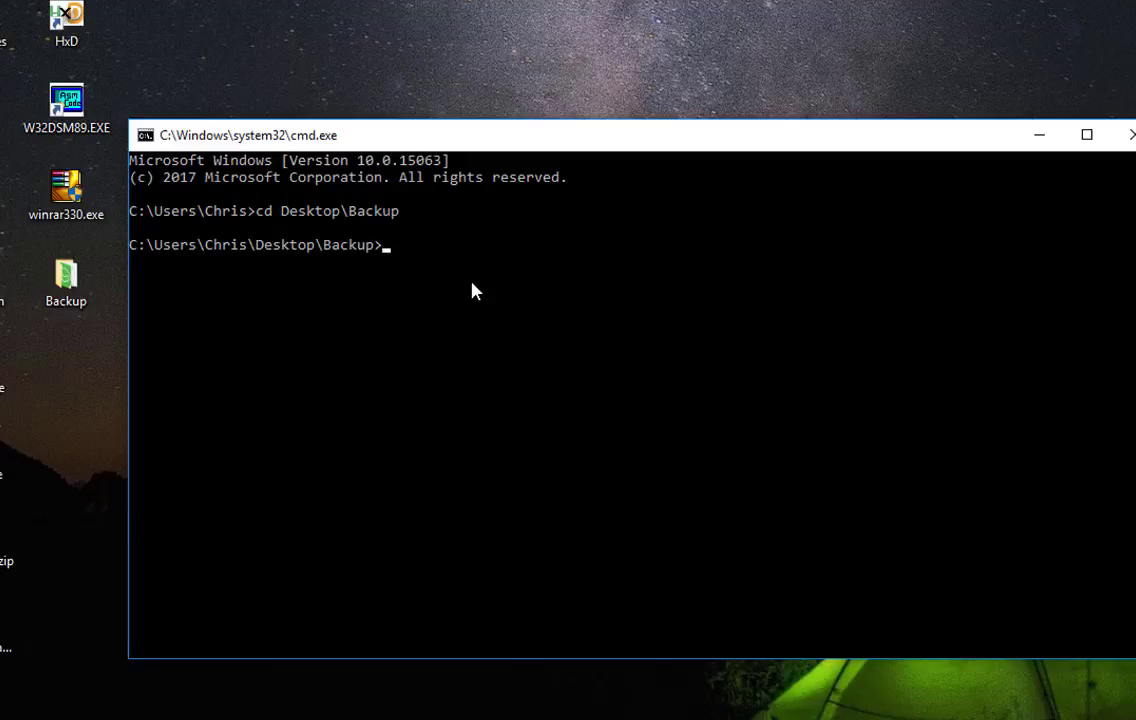
{"action": "type", "text": "dir"}
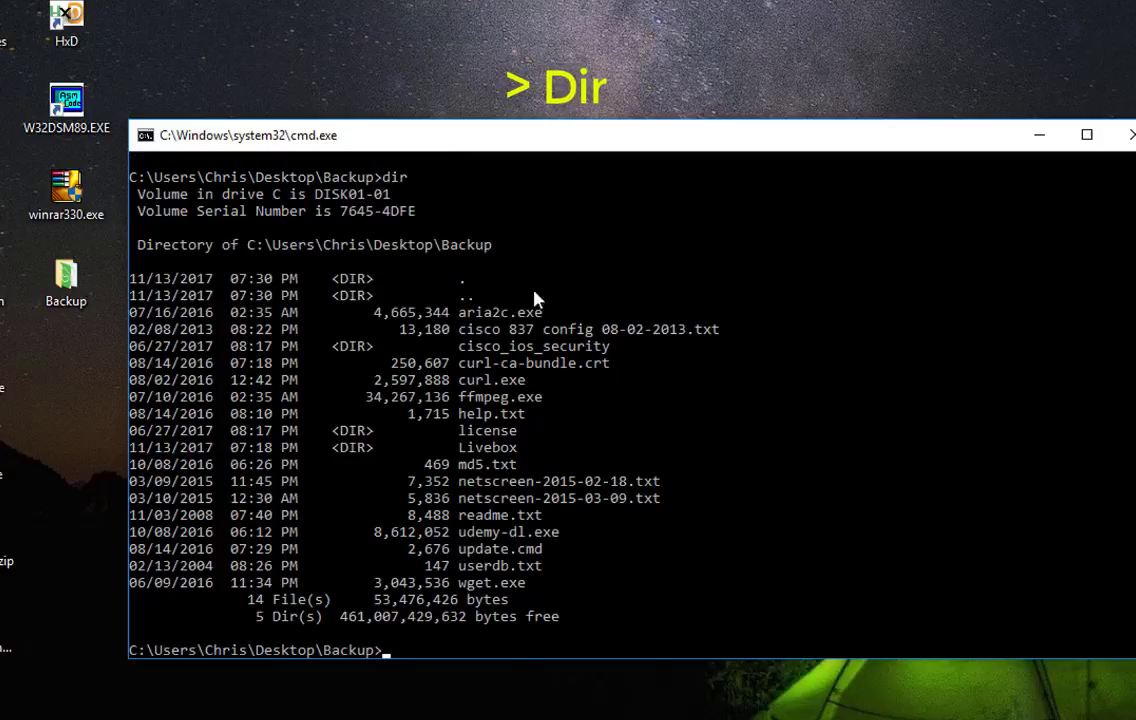
{"action": "mouse_move", "coordinate": [390, 300]}
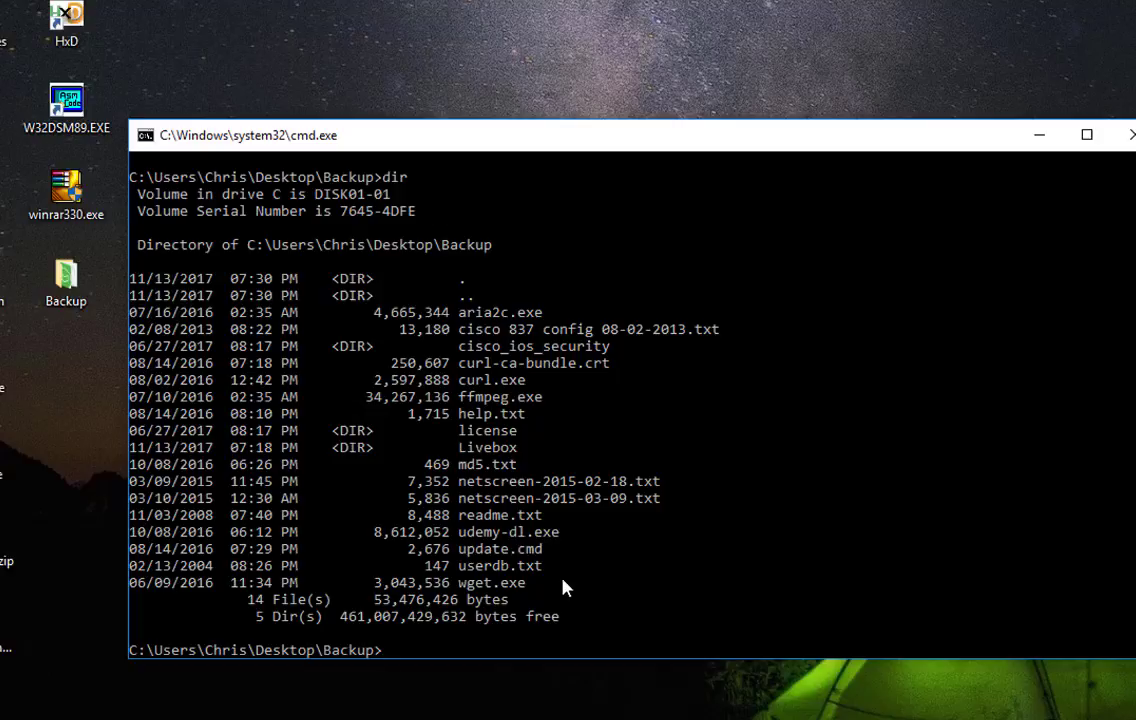
Redirect the Backup directory listing into a new file with dir > list.txt
{"action": "type", "text": "dir >"}
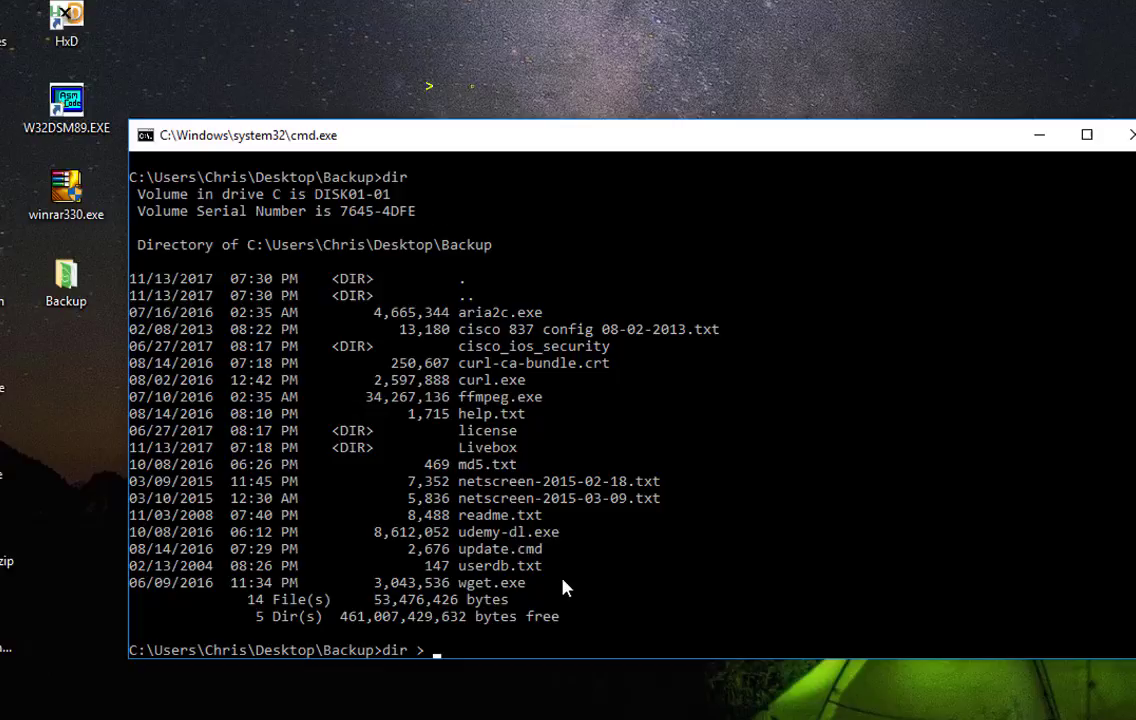
{"action": "type", "text": "list"}
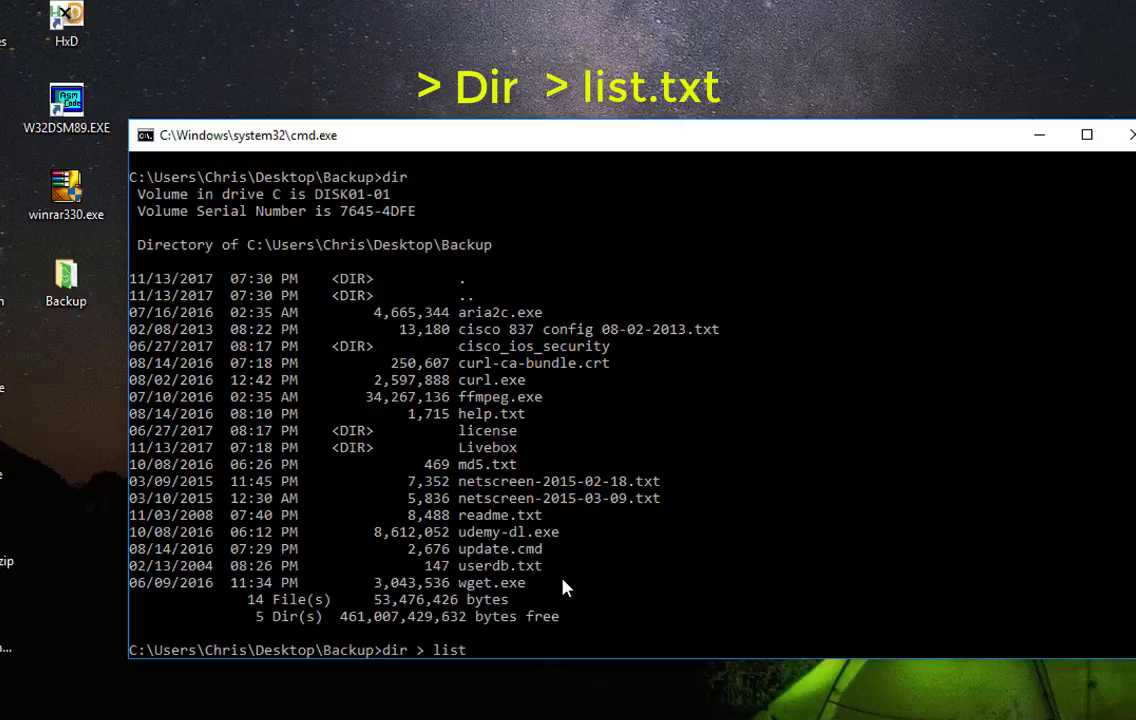
{"action": "type", "text": ".txt"}
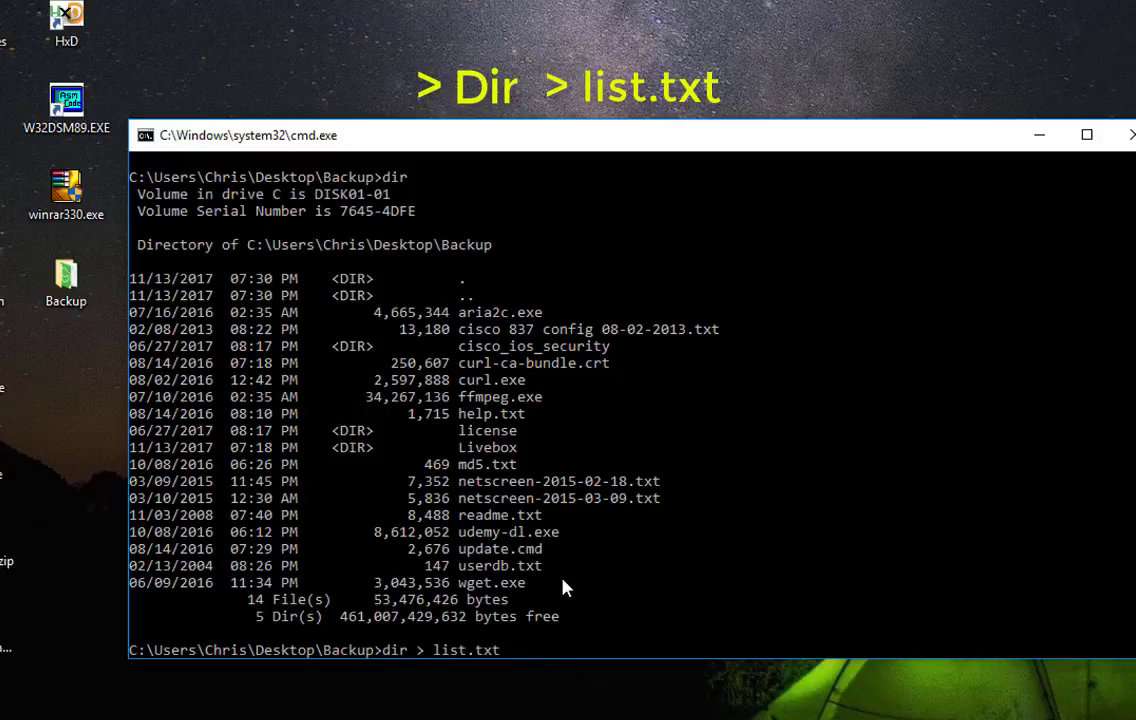
{"action": "key", "text": "Enter"}
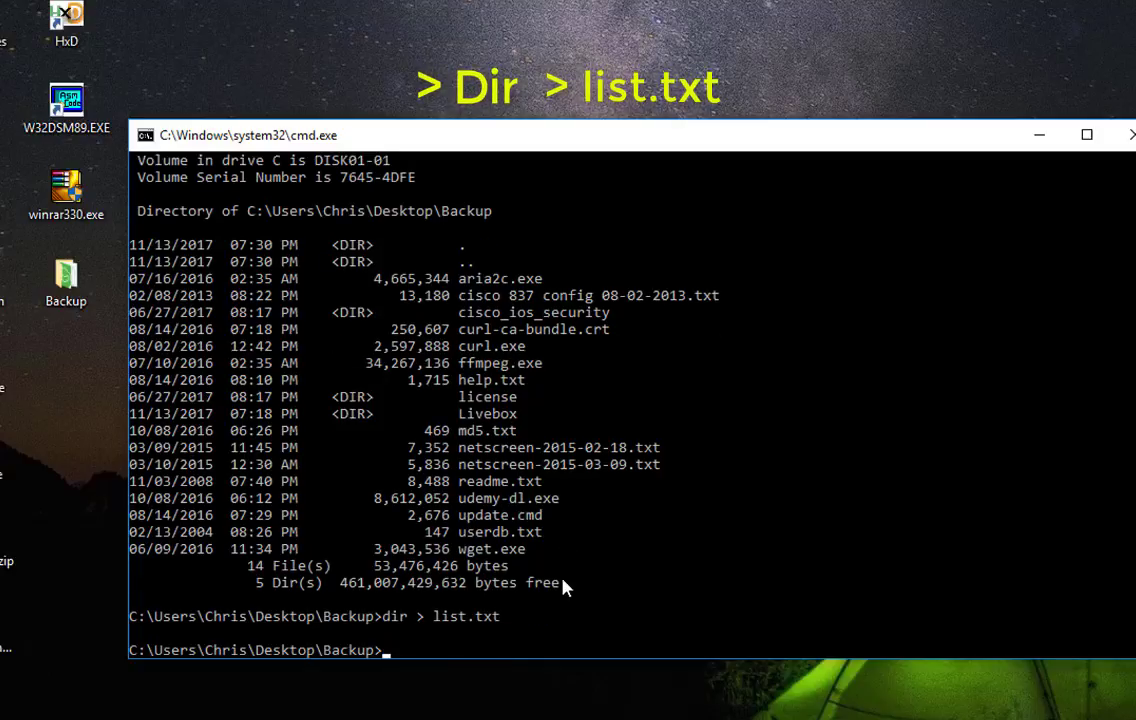
{"action": "mouse_move", "coordinate": [324, 320]}
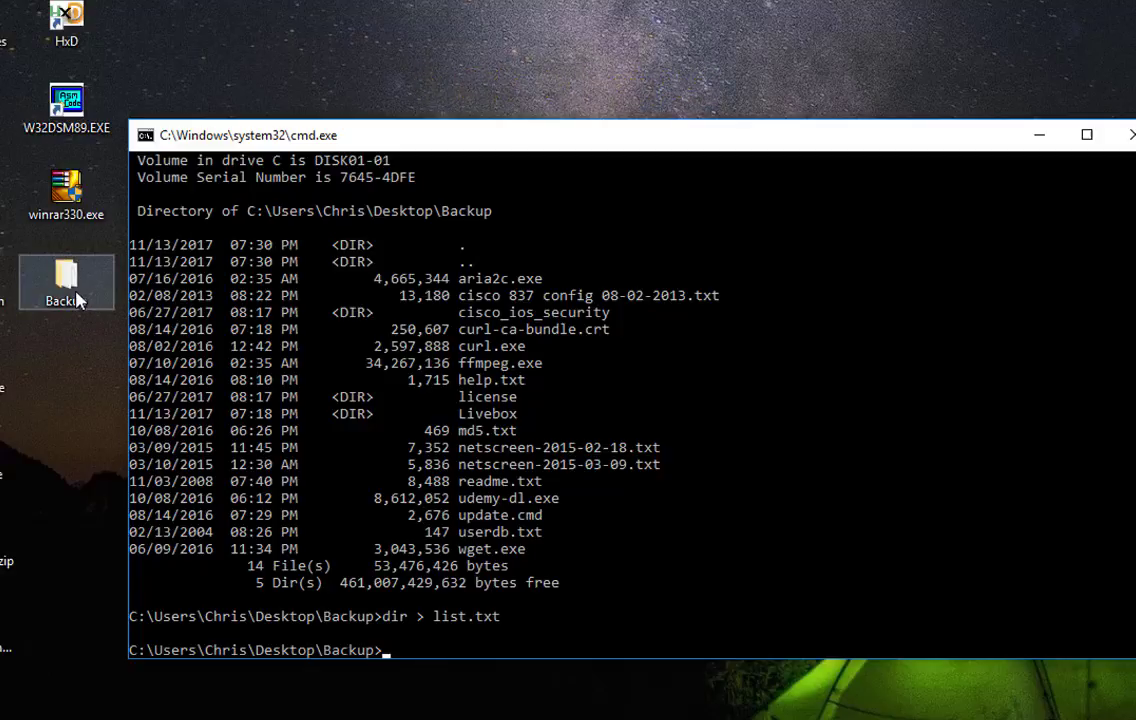
Browse the Backup folder in File Explorer and select the new list.txt
{"action": "double_click", "coordinate": [64, 284]}
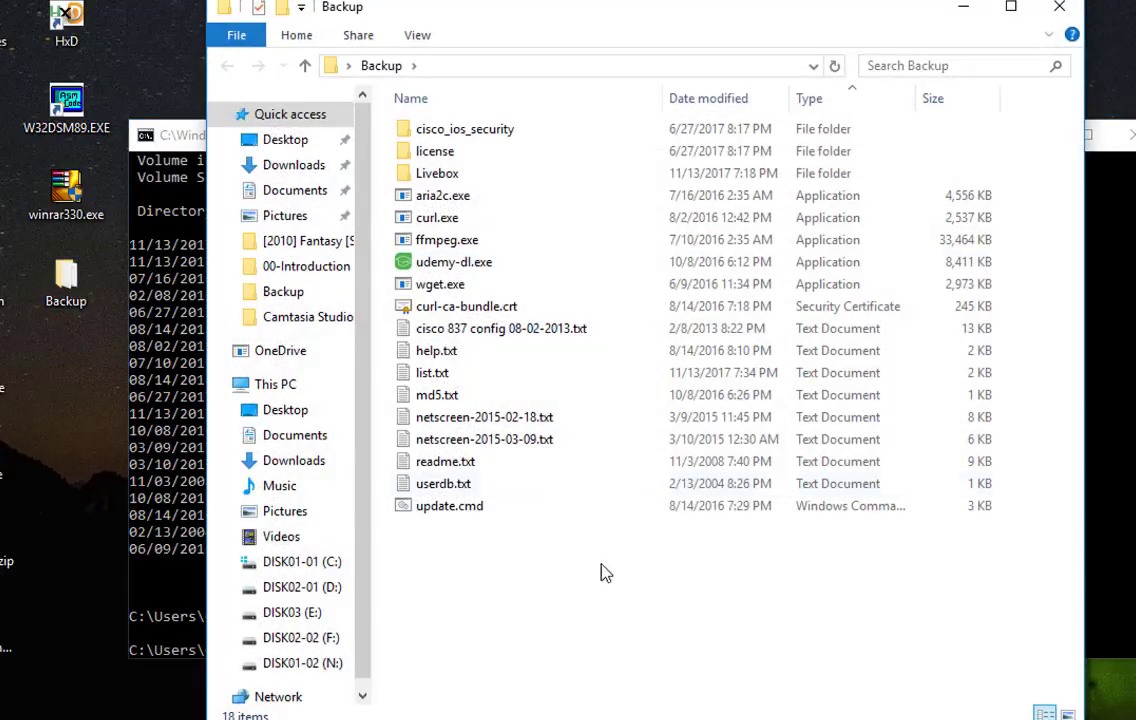
{"action": "left_click", "coordinate": [432, 372]}
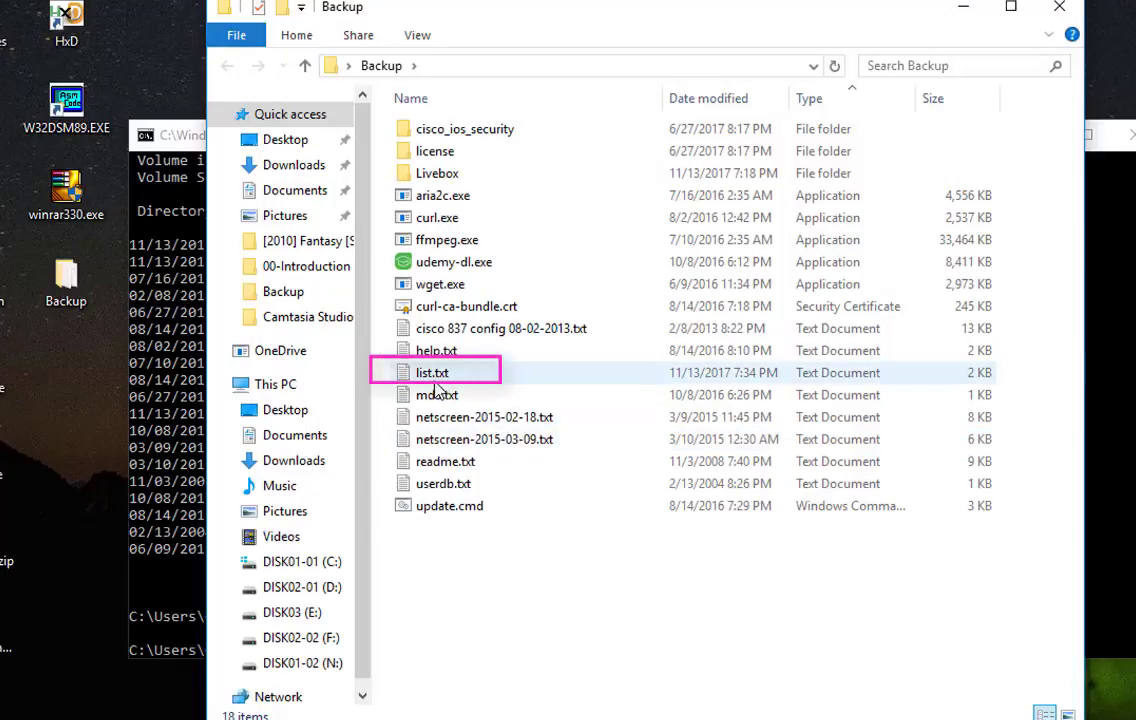
{"action": "mouse_move", "coordinate": [730, 388]}
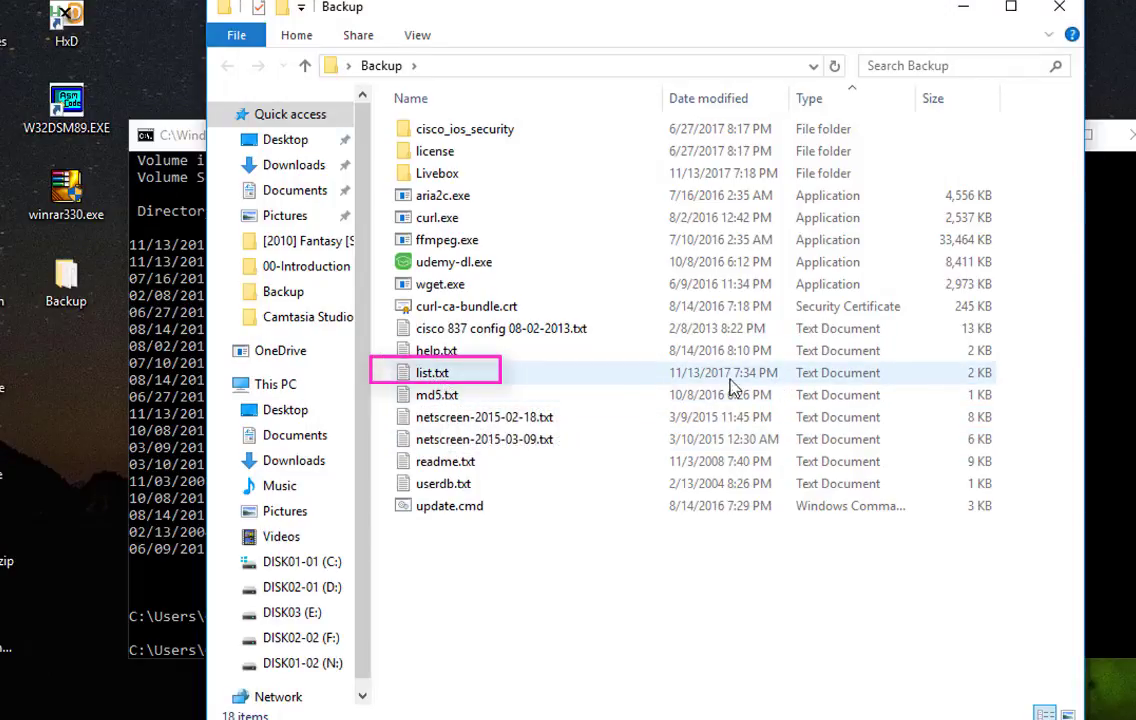
{"action": "mouse_move", "coordinate": [444, 380]}
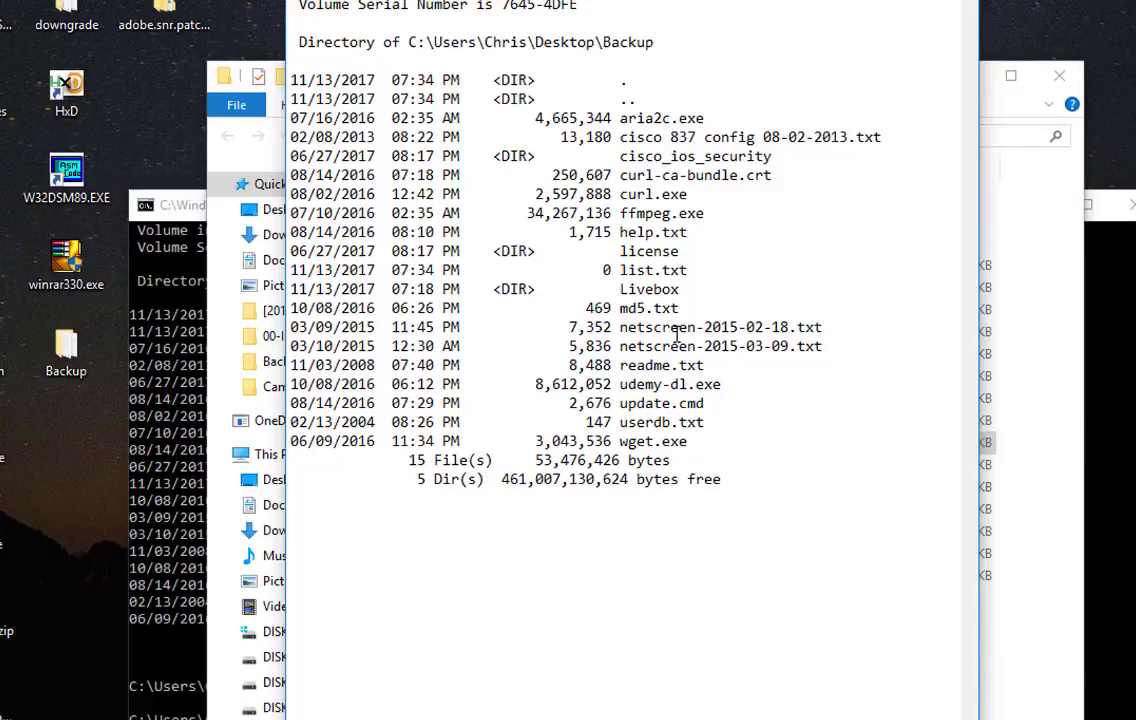
{"action": "mouse_move", "coordinate": [520, 534]}
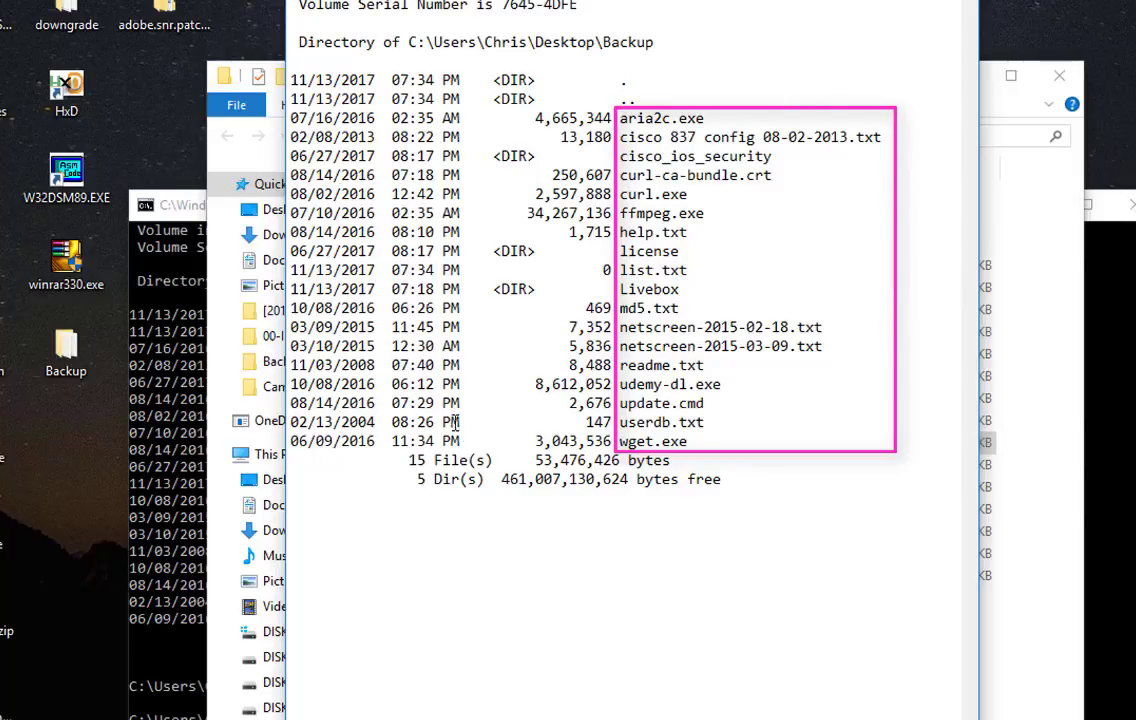
{"action": "mouse_move", "coordinate": [592, 284]}
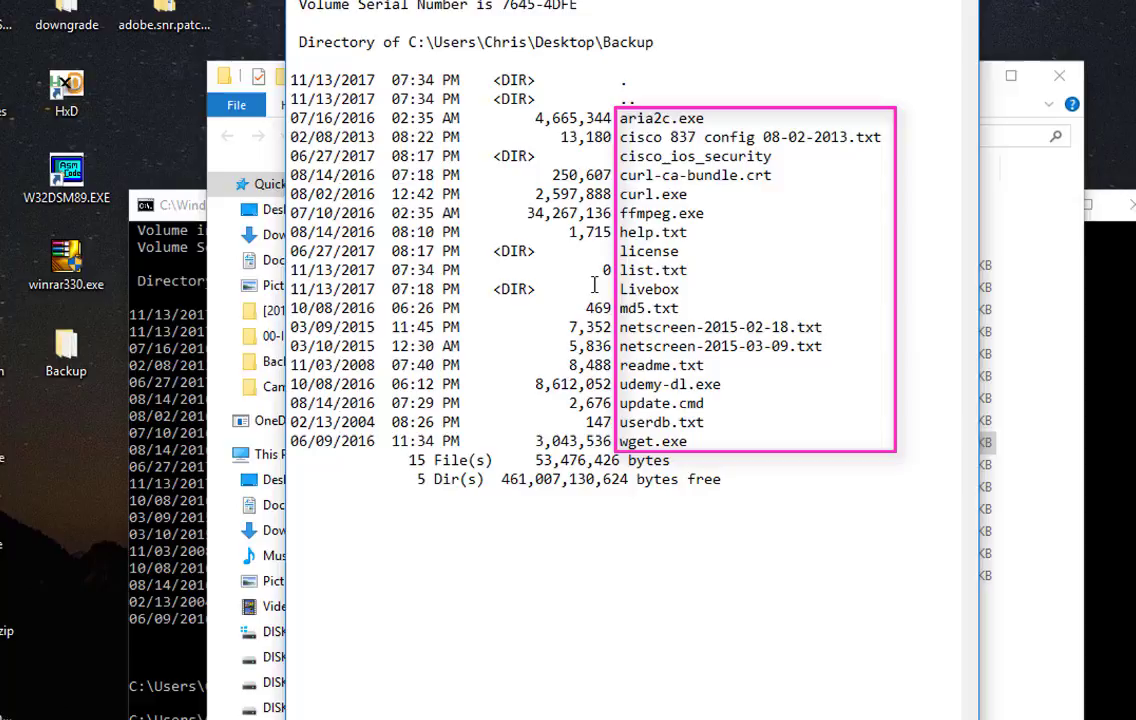
{"action": "mouse_move", "coordinate": [666, 504]}
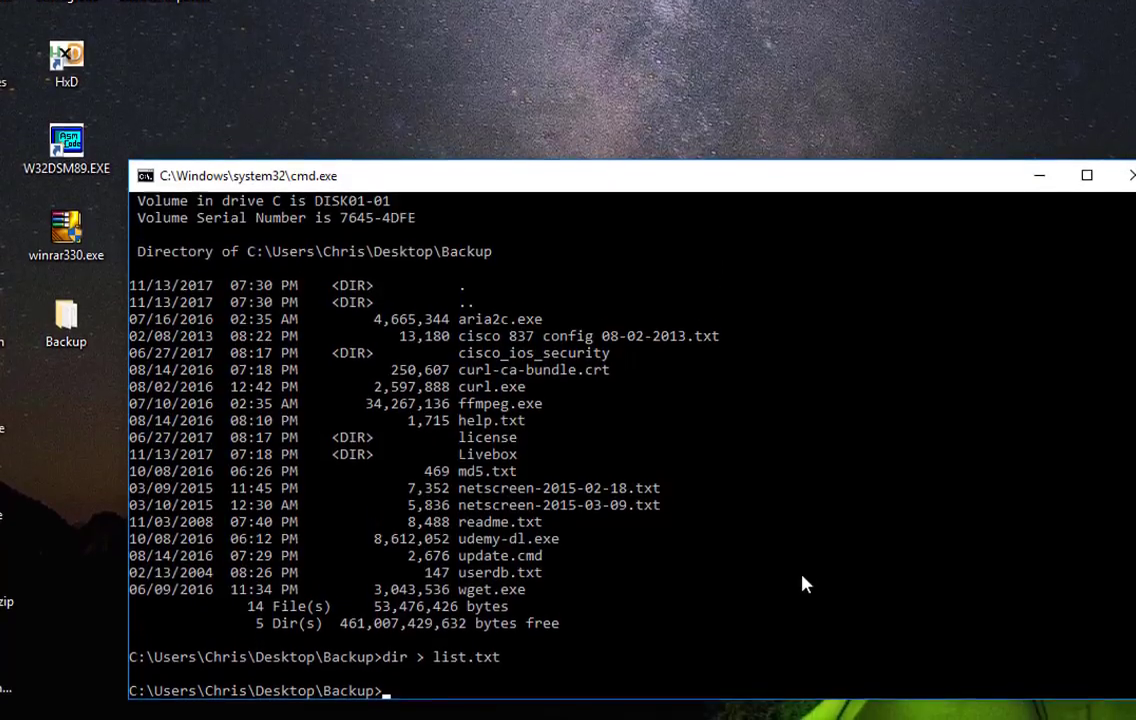
Rerun the listing as dir /b > list.txt so only bare names are written
{"action": "type", "text": "dir > list.txt"}
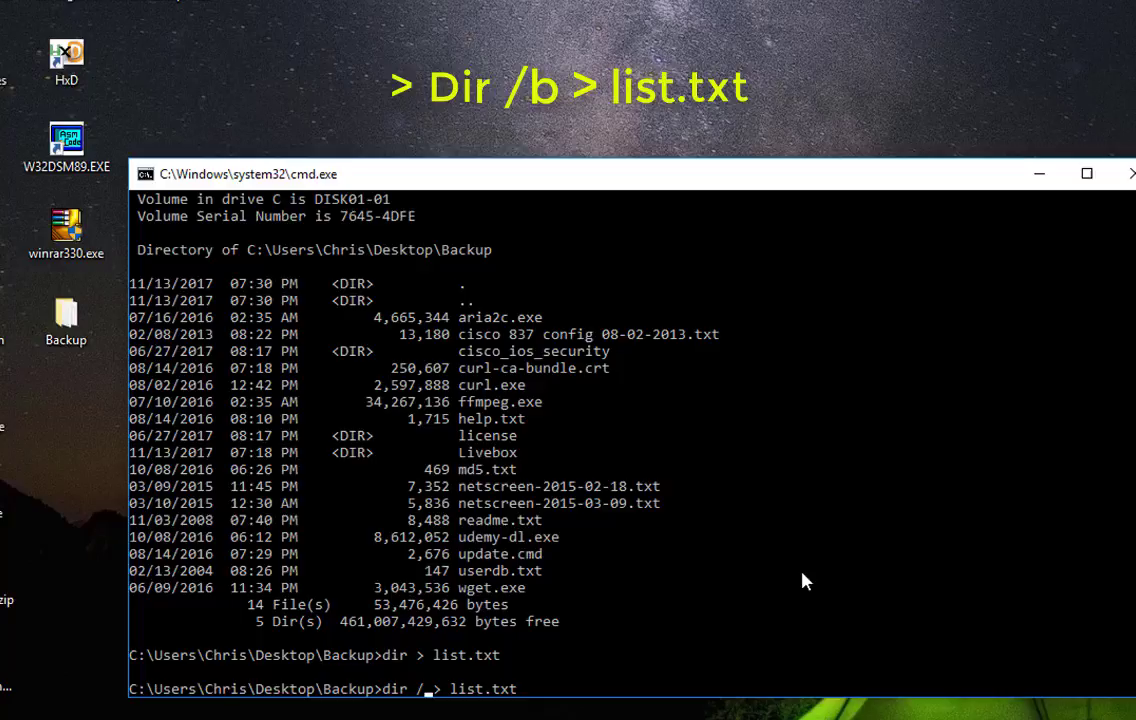
{"action": "type", "text": "b"}
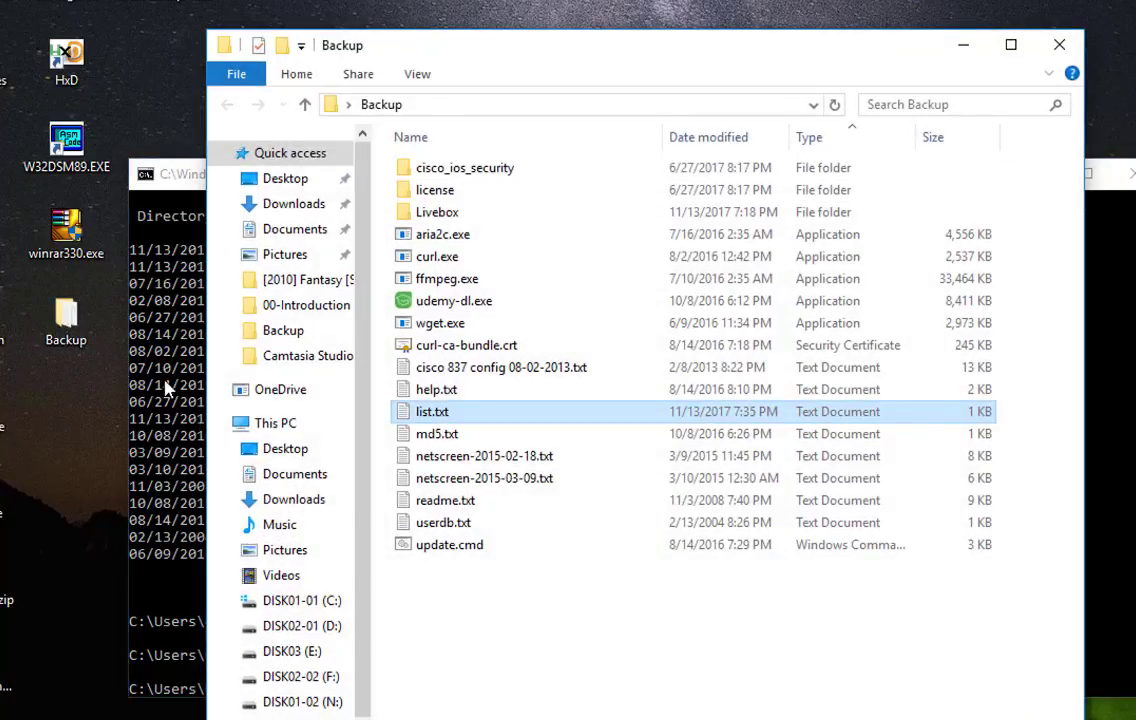
{"action": "mouse_move", "coordinate": [510, 420]}
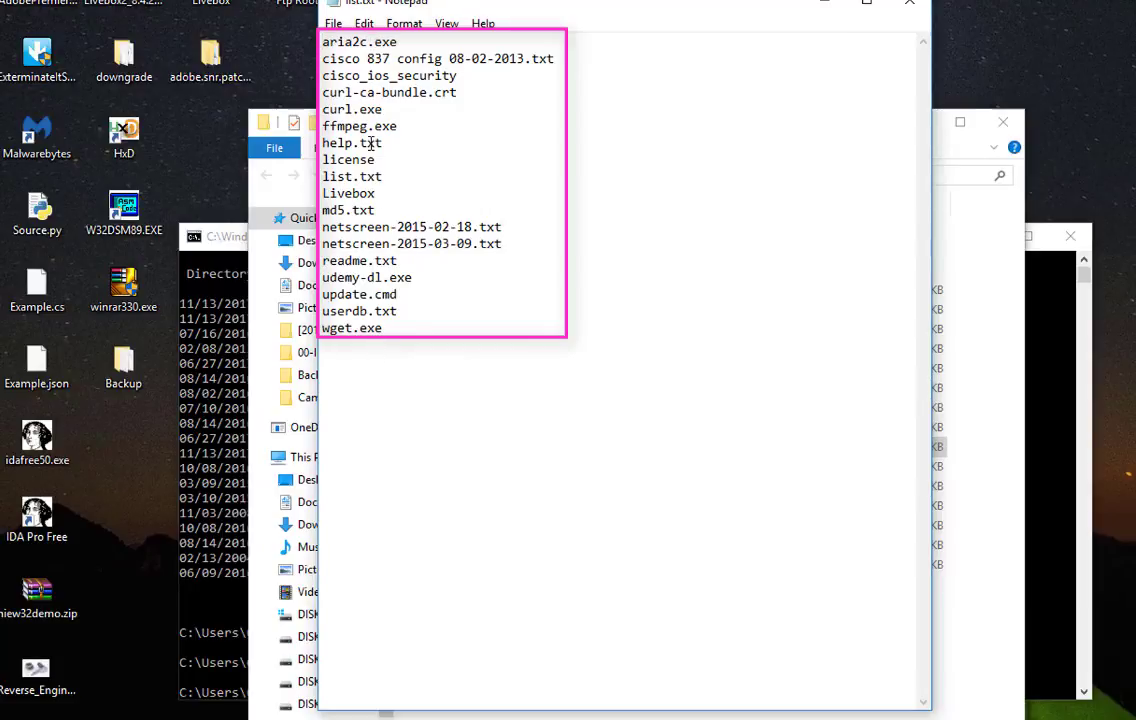
{"action": "mouse_move", "coordinate": [700, 86]}
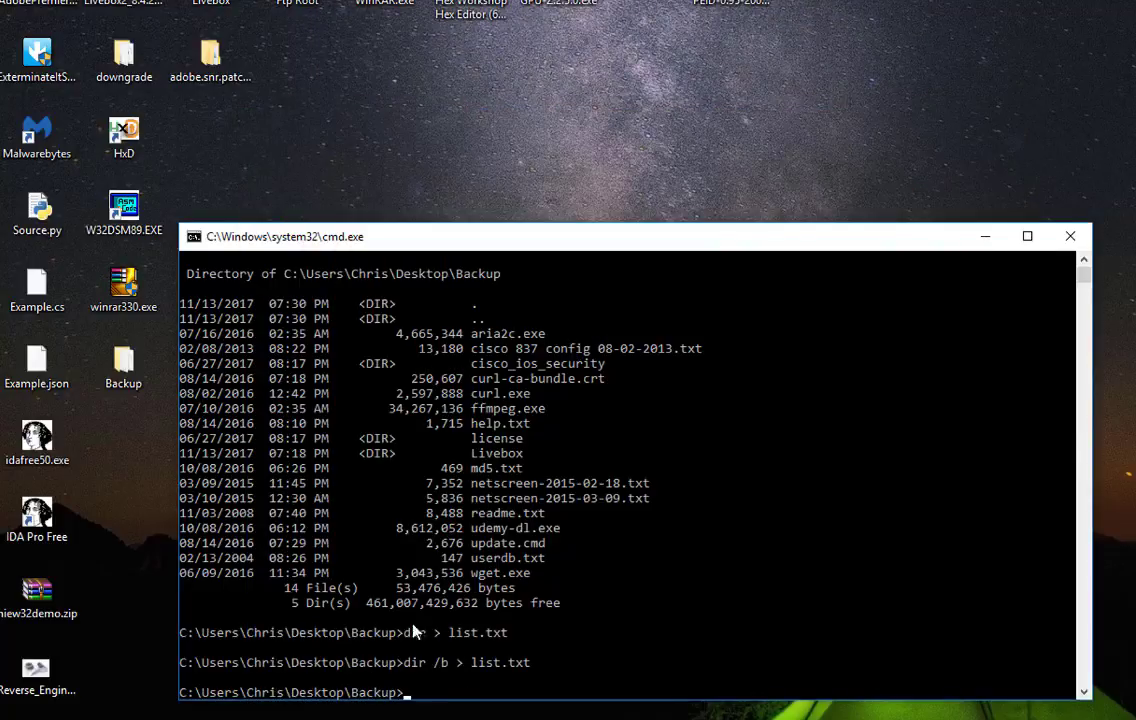
{"action": "mouse_move", "coordinate": [440, 708]}
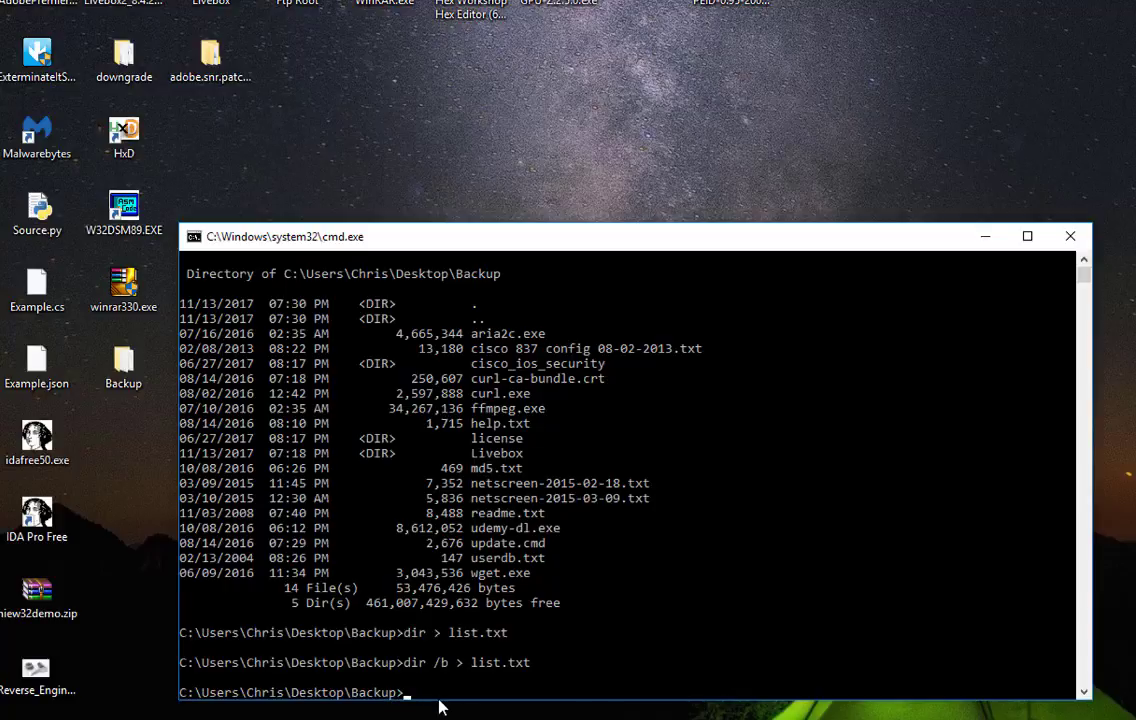
Write the bare Backup listing to list.xls with dir /b > list.xls
{"action": "type", "text": "dir /b > list.txt"}
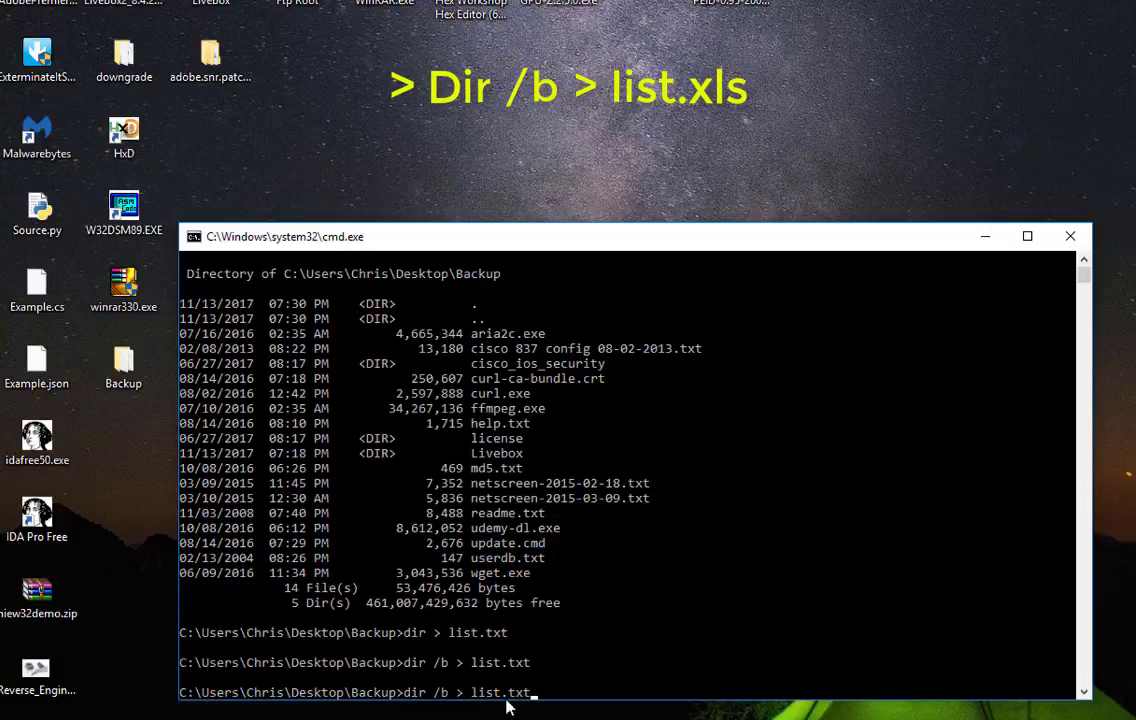
{"action": "mouse_move", "coordinate": [572, 704]}
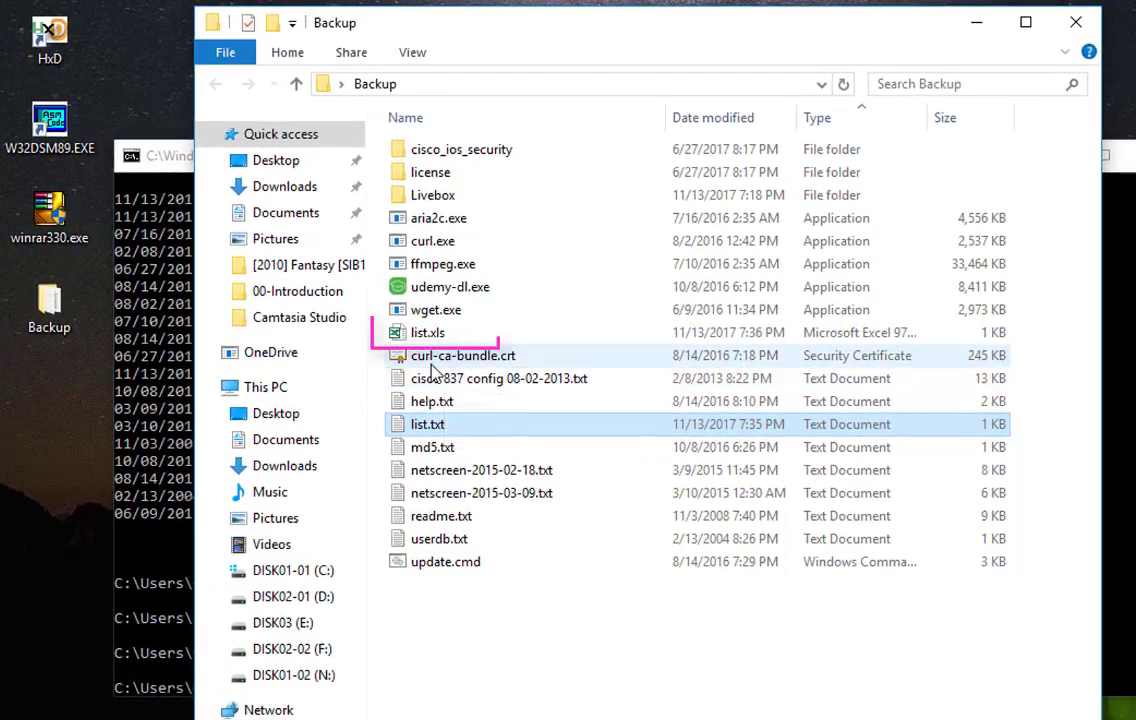
Open list.xls in Excel, accepting the file-format mismatch warning
{"action": "left_click", "coordinate": [428, 332]}
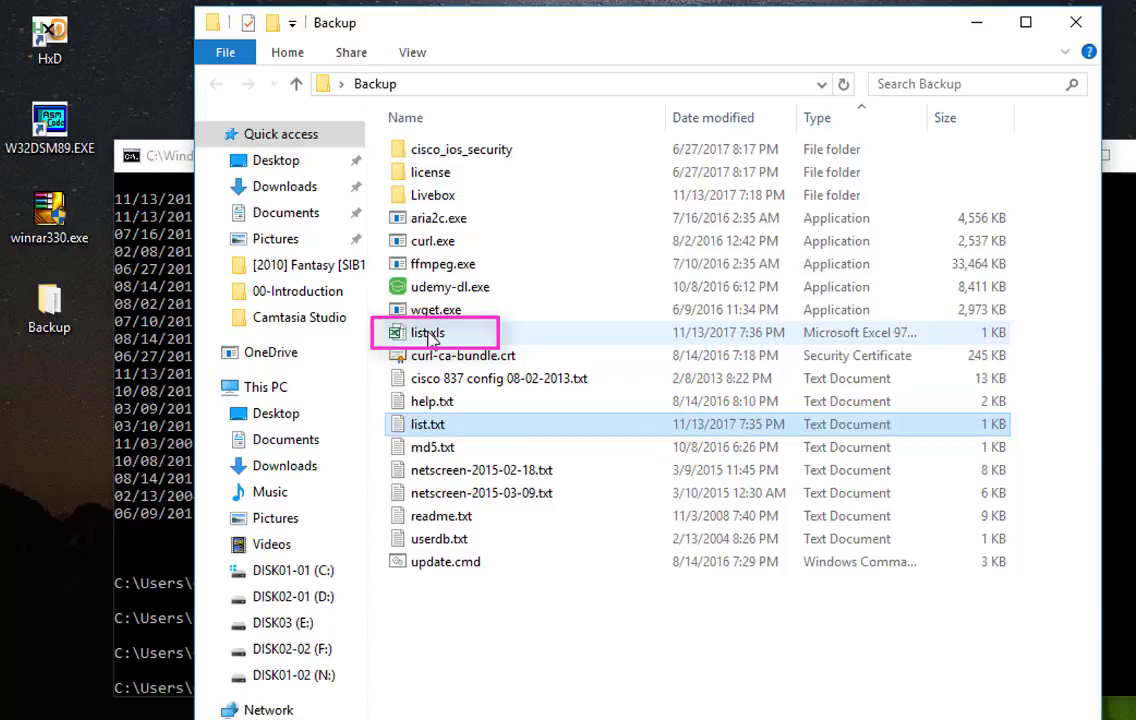
{"action": "double_click", "coordinate": [428, 332]}
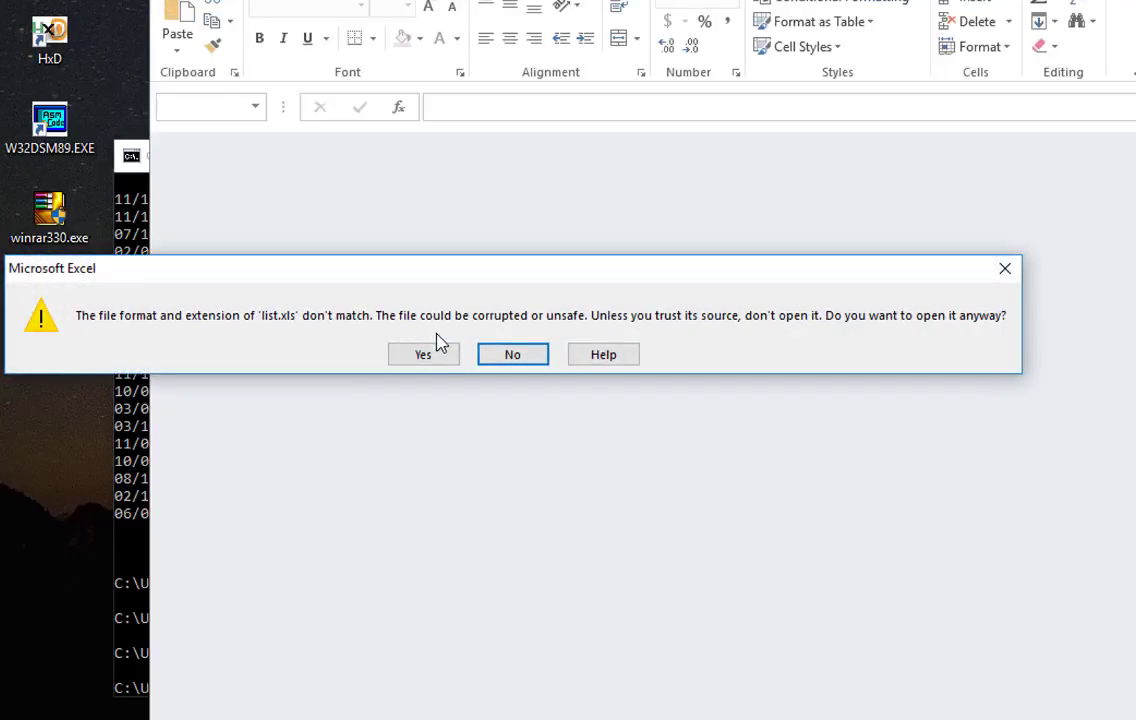
{"action": "mouse_move", "coordinate": [190, 336]}
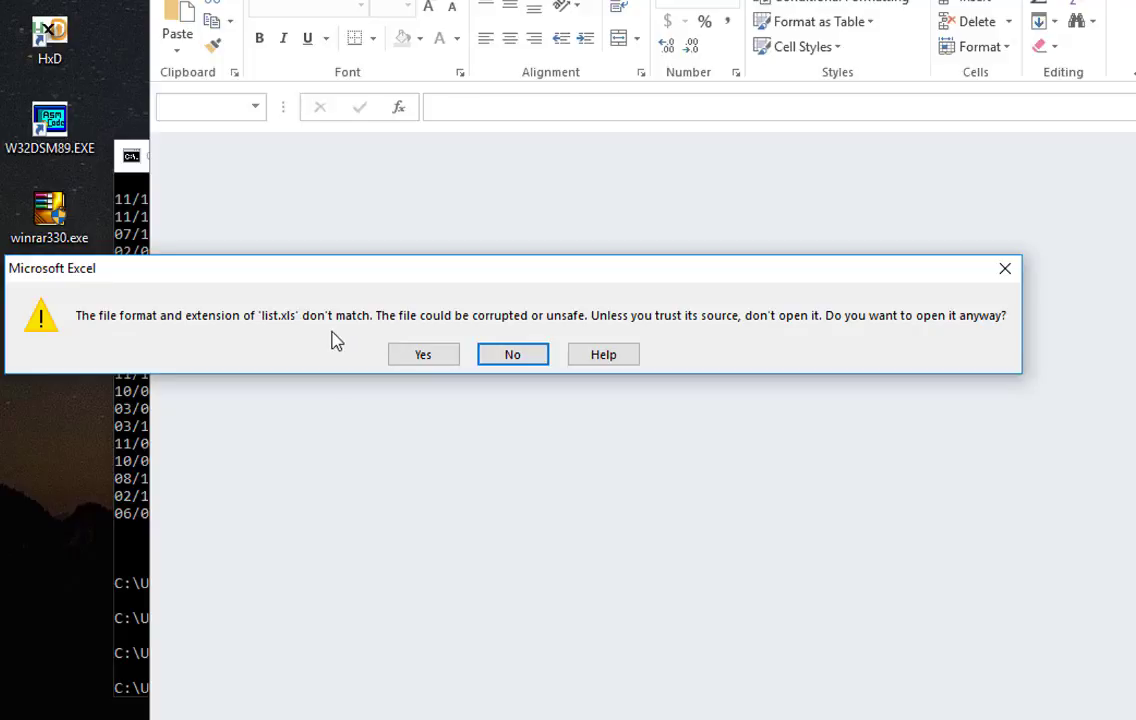
{"action": "mouse_move", "coordinate": [858, 352]}
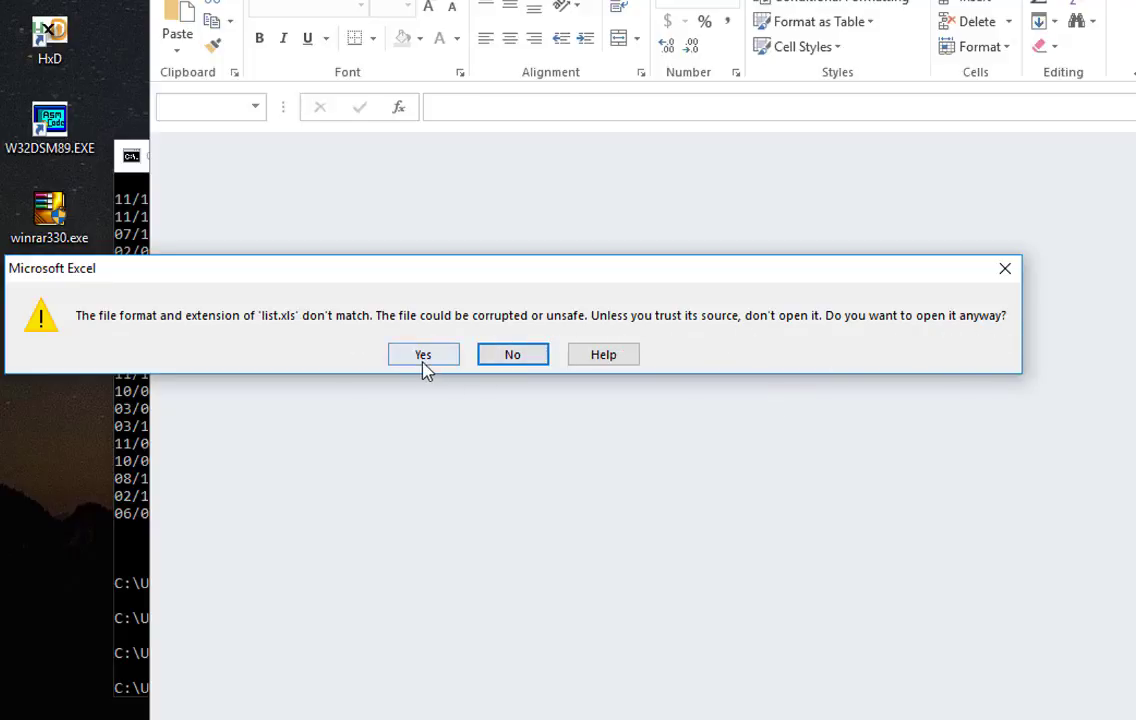
{"action": "left_click", "coordinate": [422, 354]}
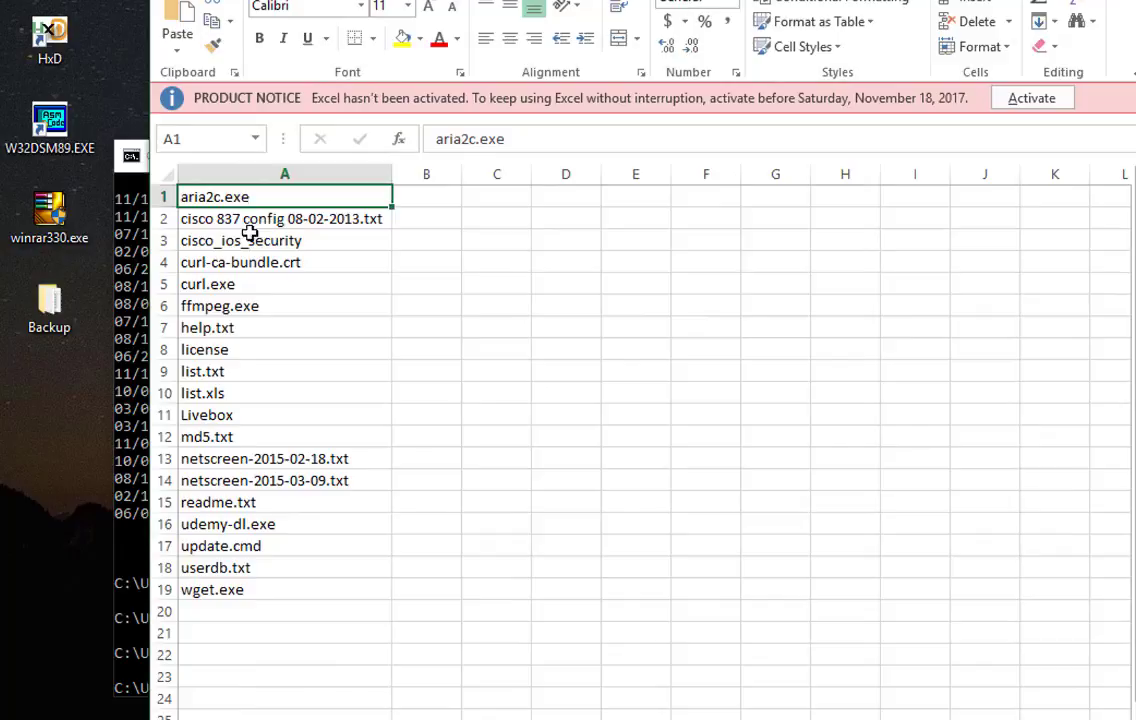
{"action": "mouse_move", "coordinate": [288, 296]}
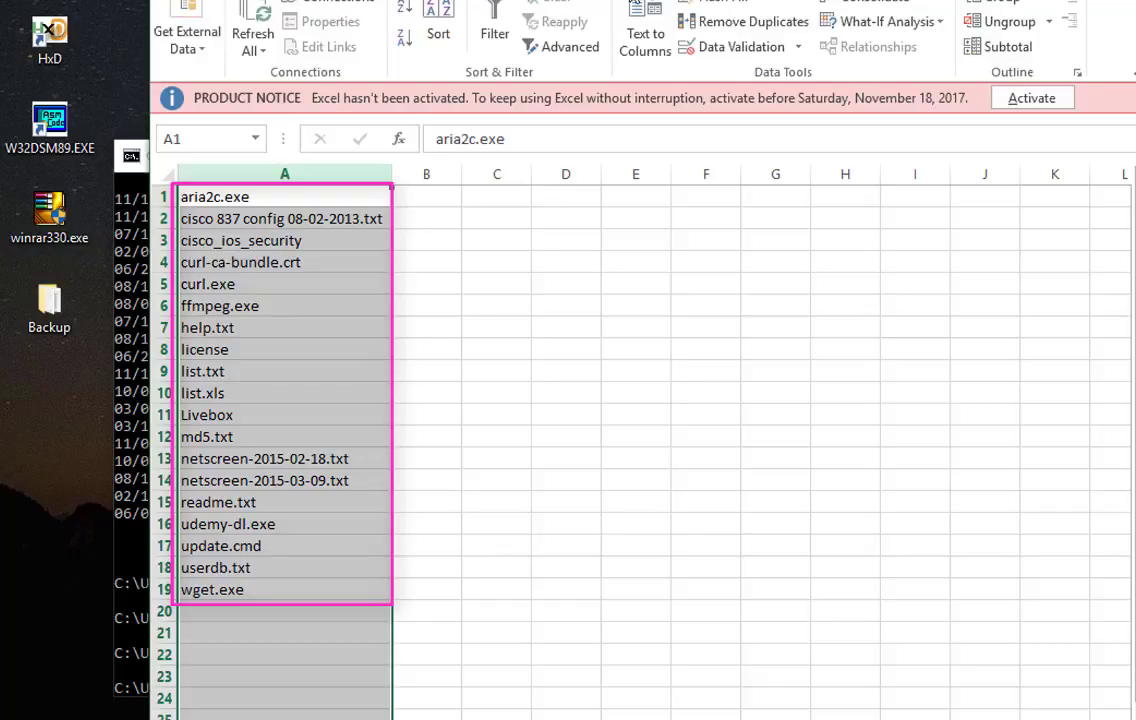
{"action": "mouse_move", "coordinate": [644, 30]}
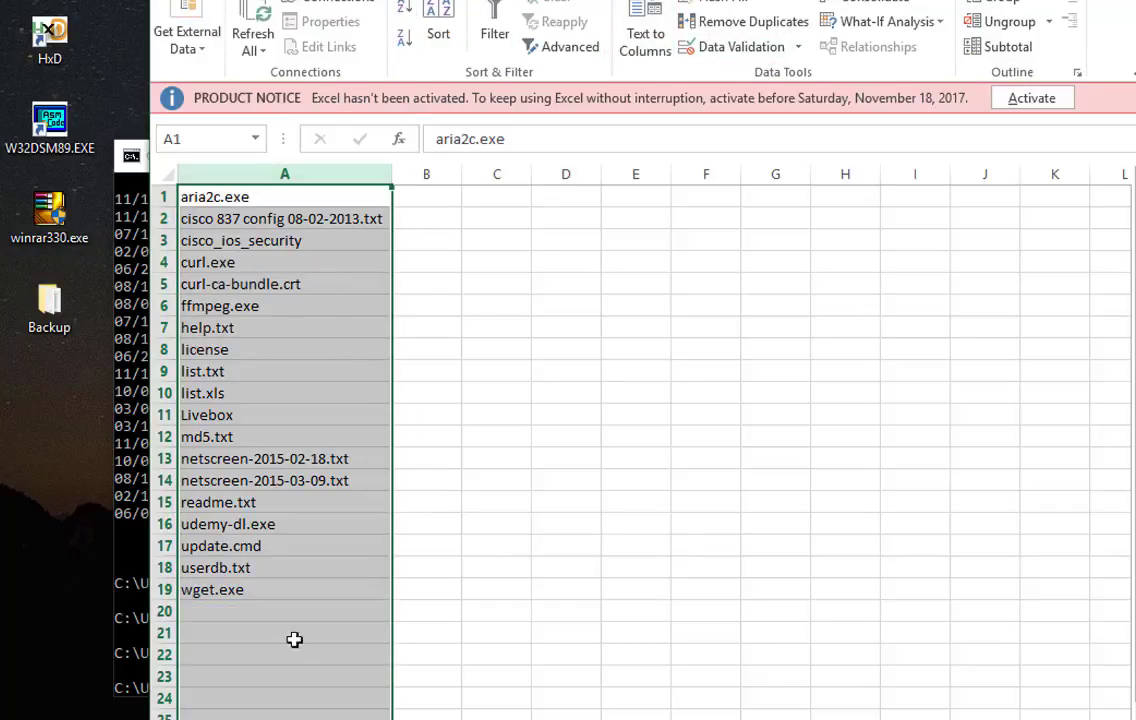
{"action": "mouse_move", "coordinate": [328, 390]}
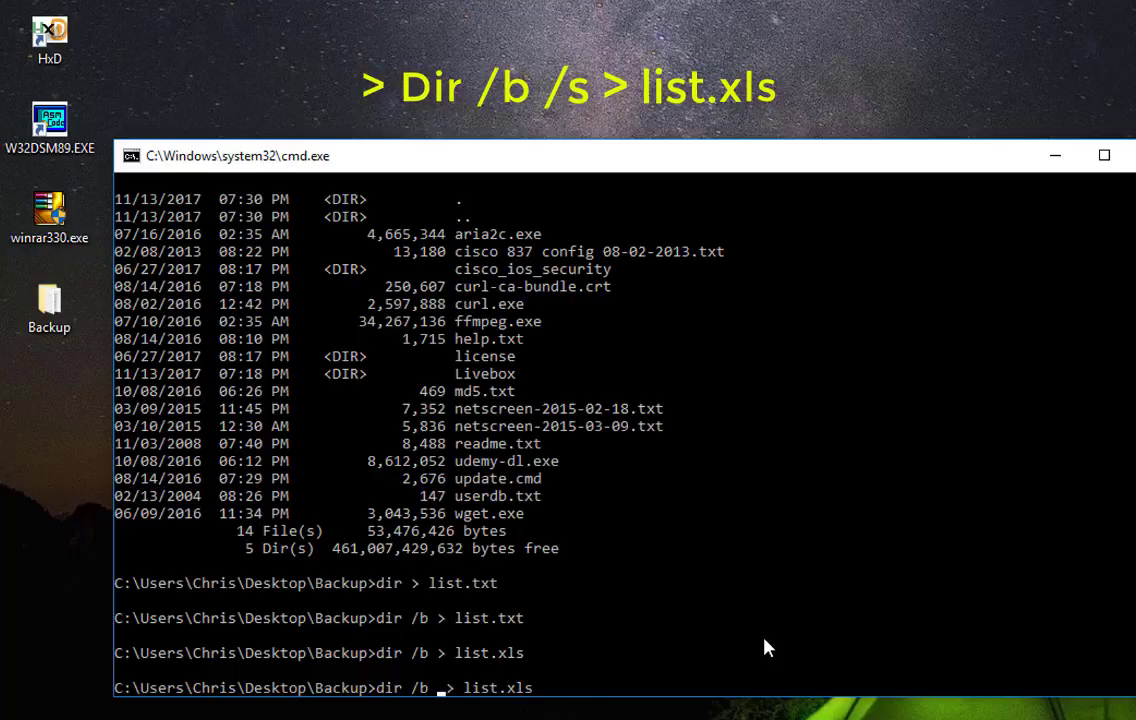
Run dir /b /s > list.xls, which fails because list.xls is in use
{"action": "type", "text": "/s"}
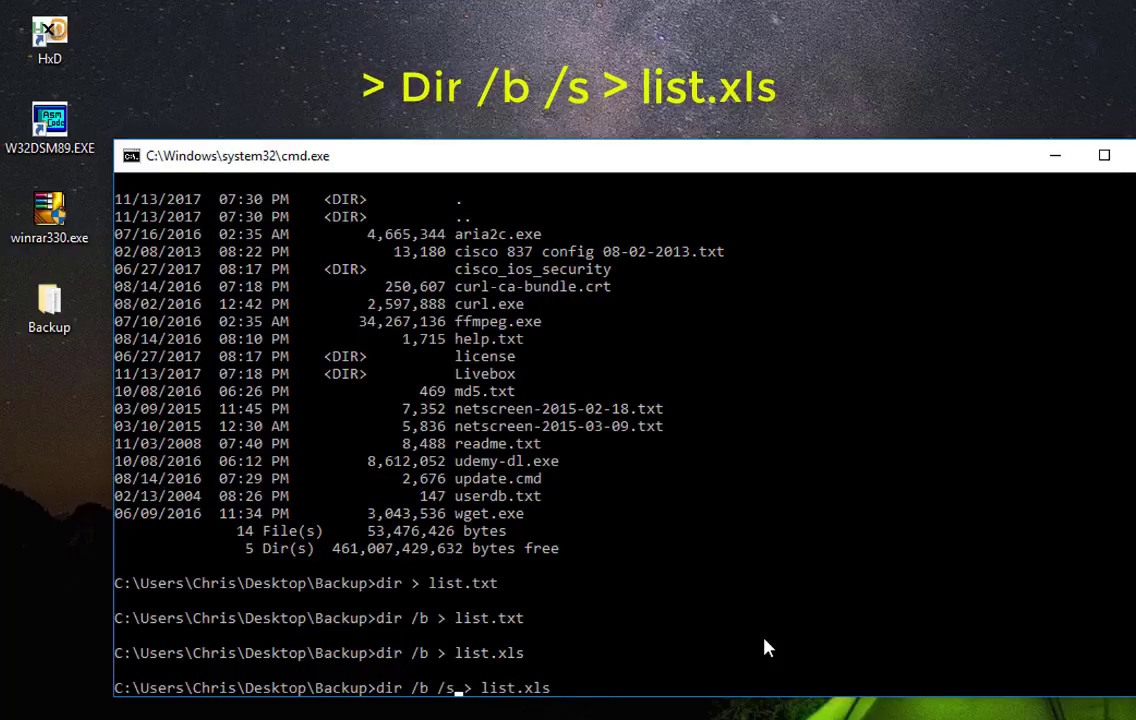
{"action": "key", "text": "enter"}
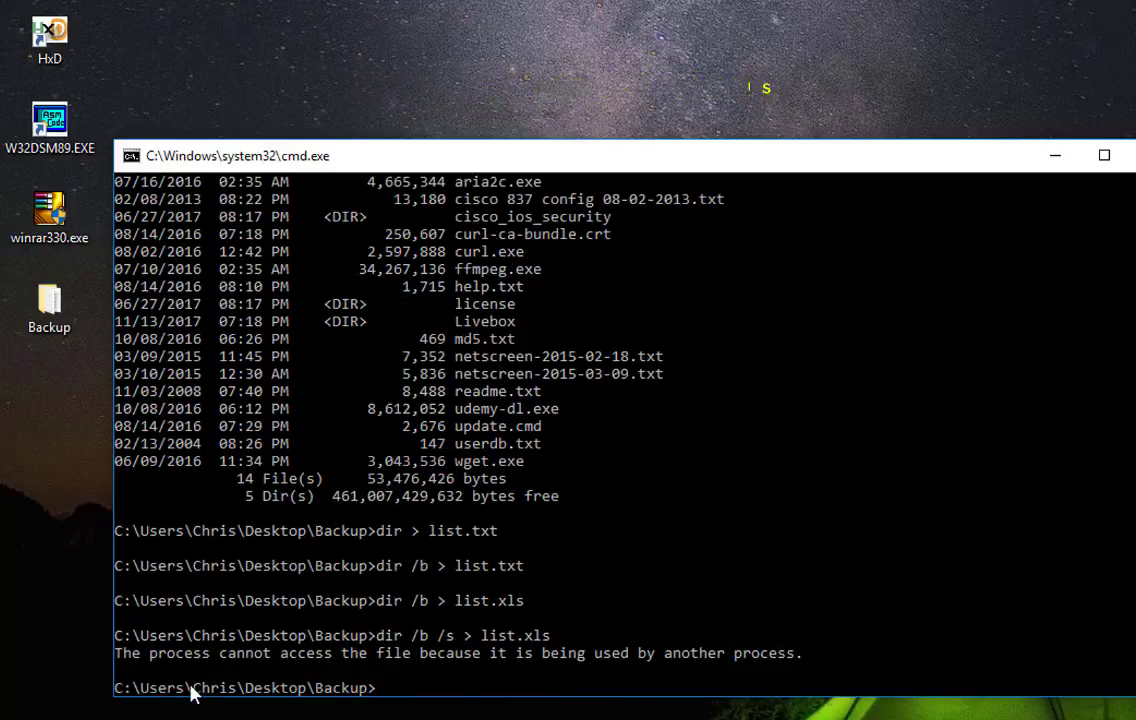
{"action": "mouse_move", "coordinate": [344, 670]}
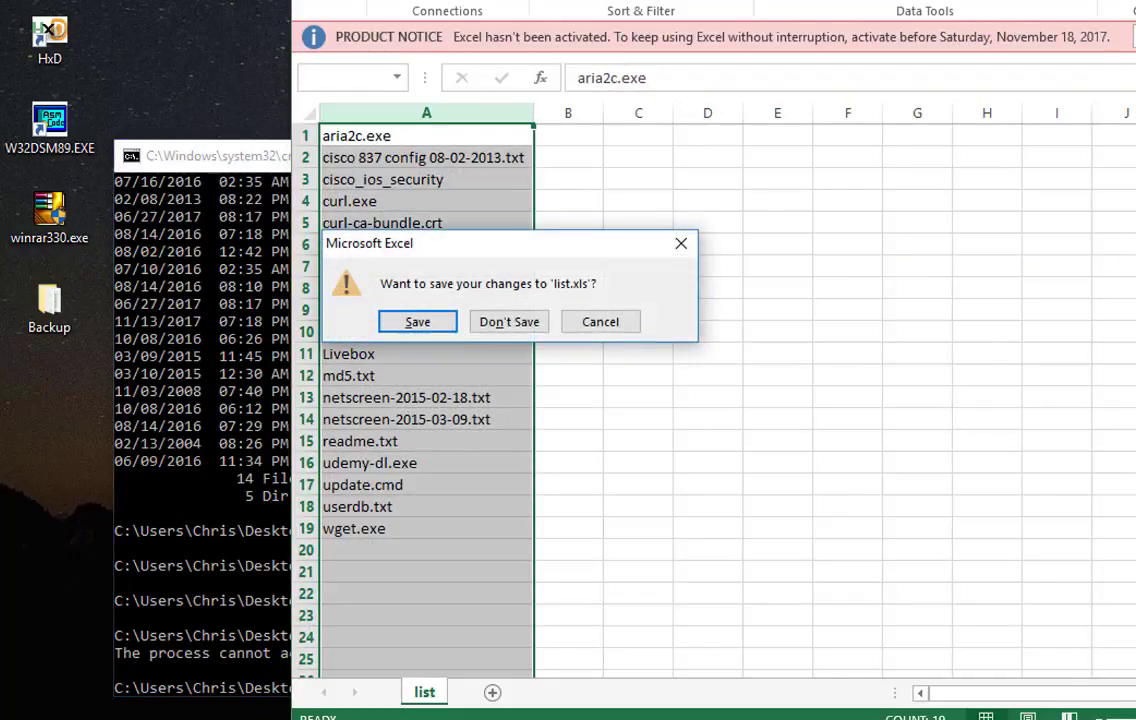
Answer Excel's save-changes prompt to close list.xls
{"action": "left_click", "coordinate": [508, 320]}
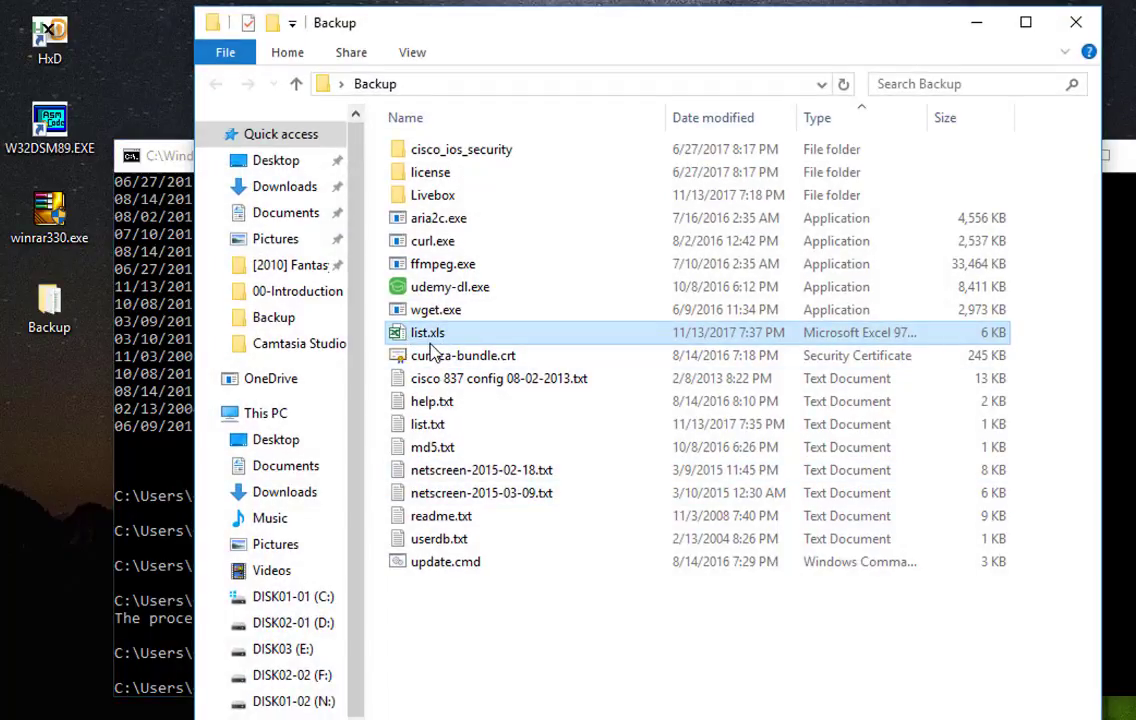
{"action": "mouse_move", "coordinate": [450, 344]}
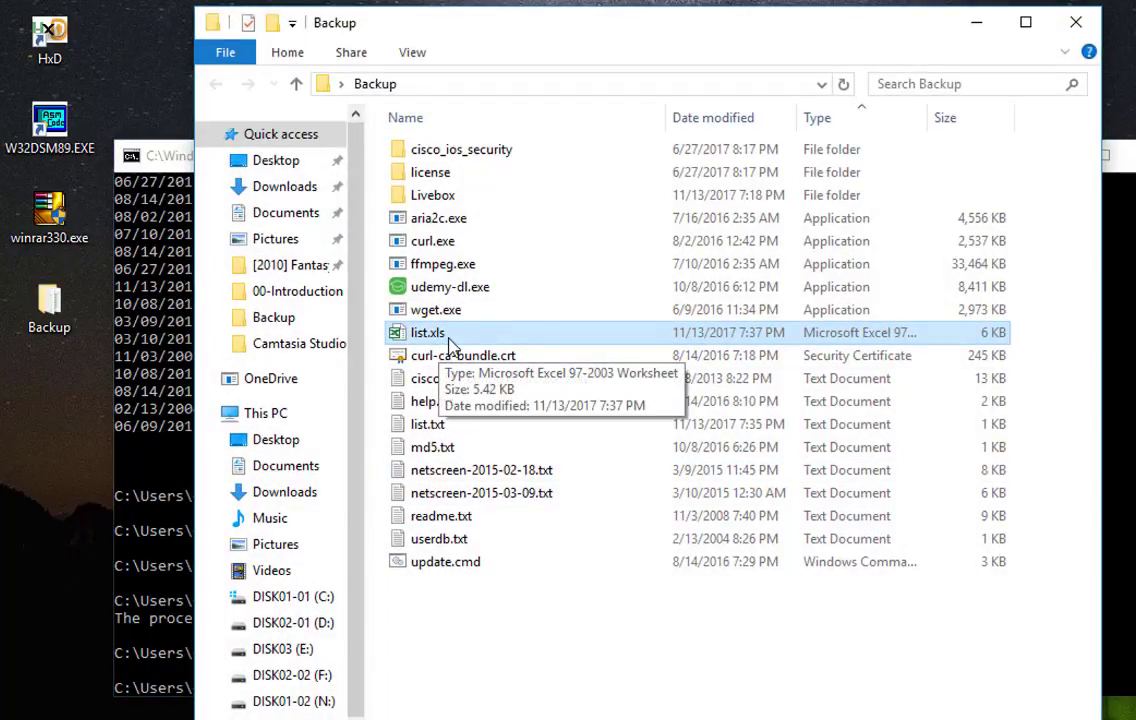
Reopen the regenerated 6 KB list.xls in Excel, accepting the format warning, to see full subfolder paths
{"action": "double_click", "coordinate": [428, 332]}
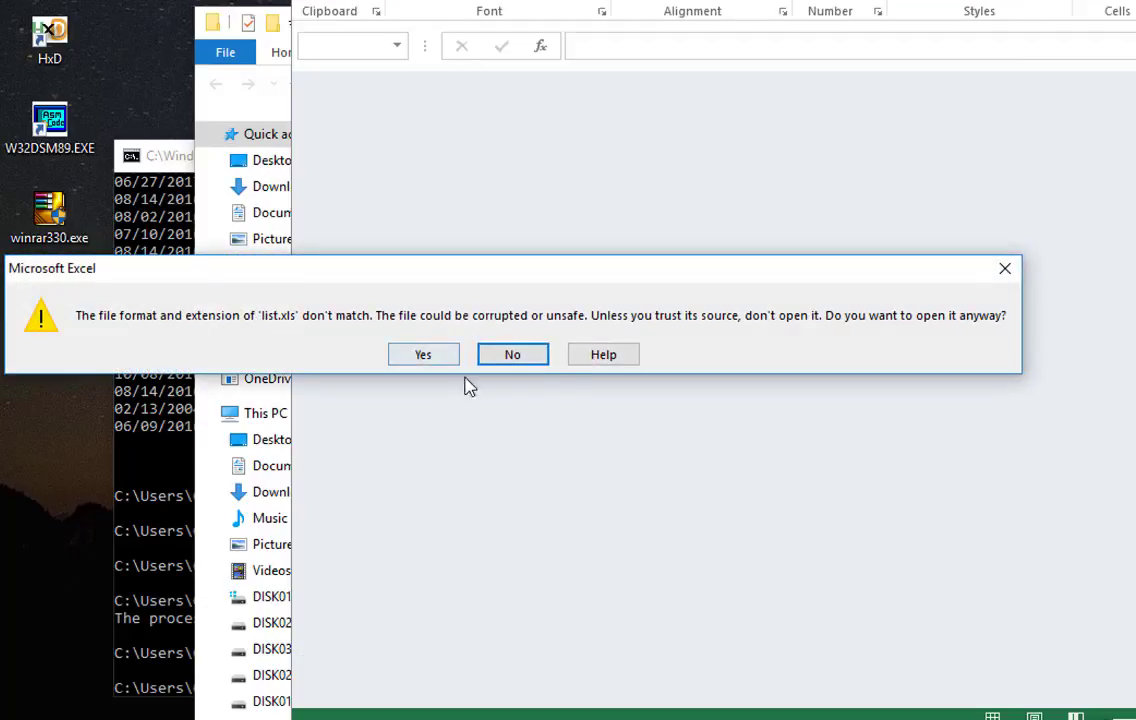
{"action": "left_click", "coordinate": [422, 354]}
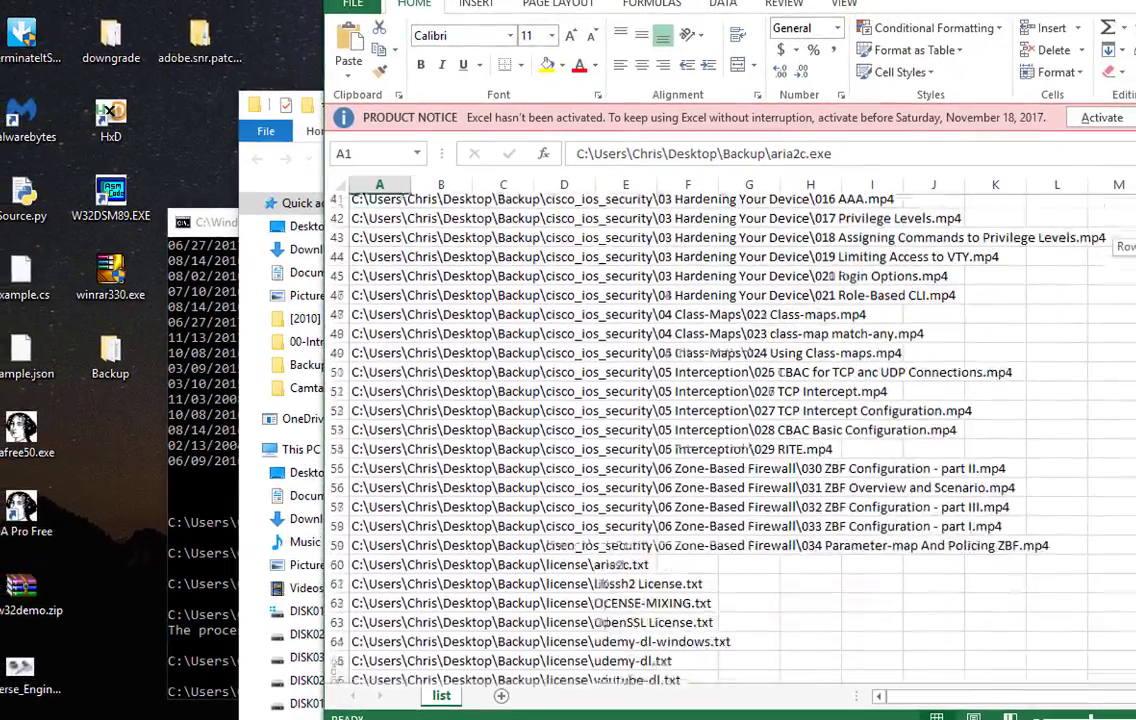
{"action": "scroll", "scroll_direction": "down", "scroll_amount": 3}
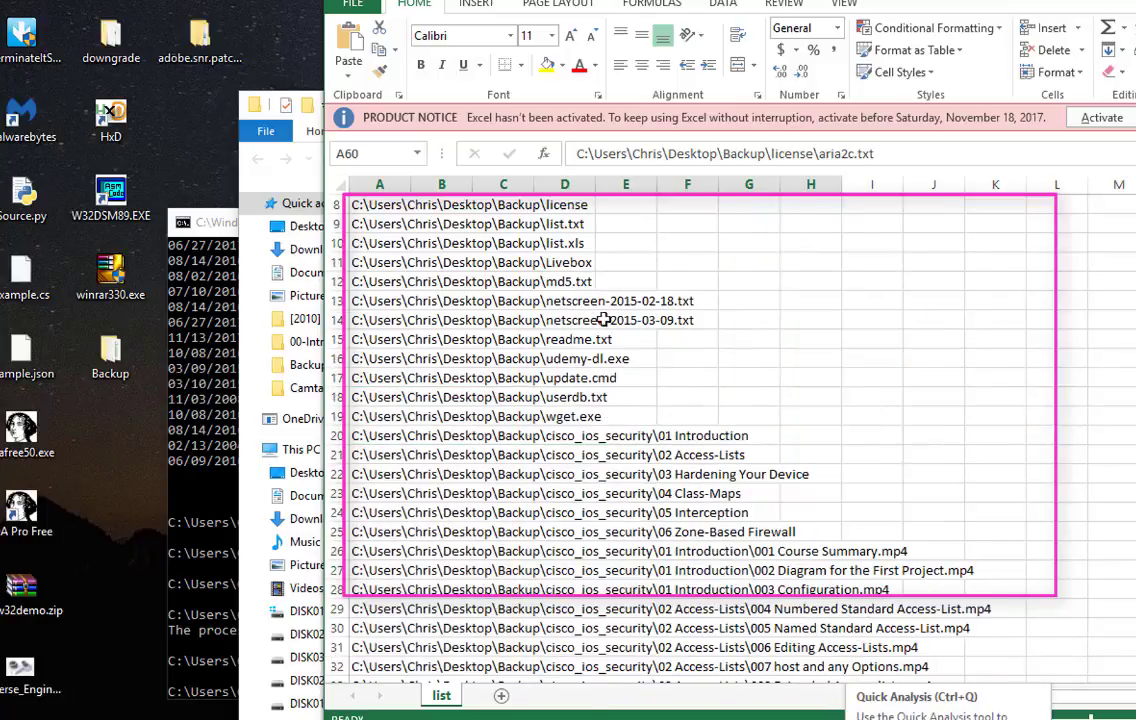
{"action": "left_click", "coordinate": [810, 260]}
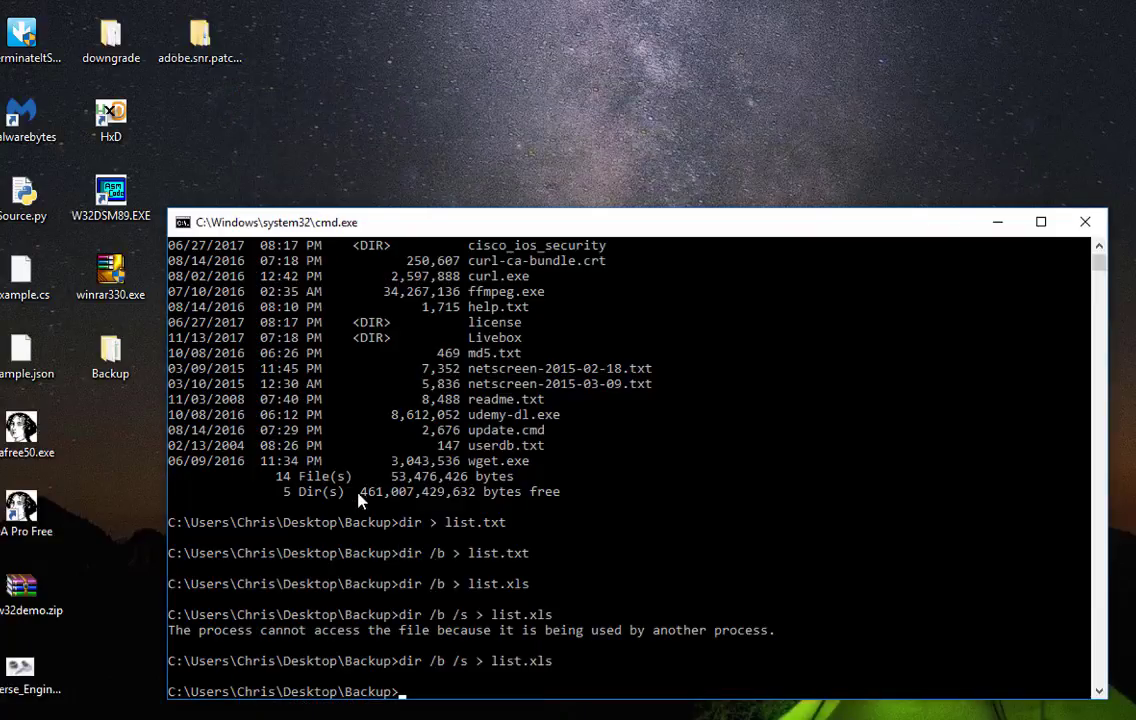
{"action": "mouse_move", "coordinate": [520, 592]}
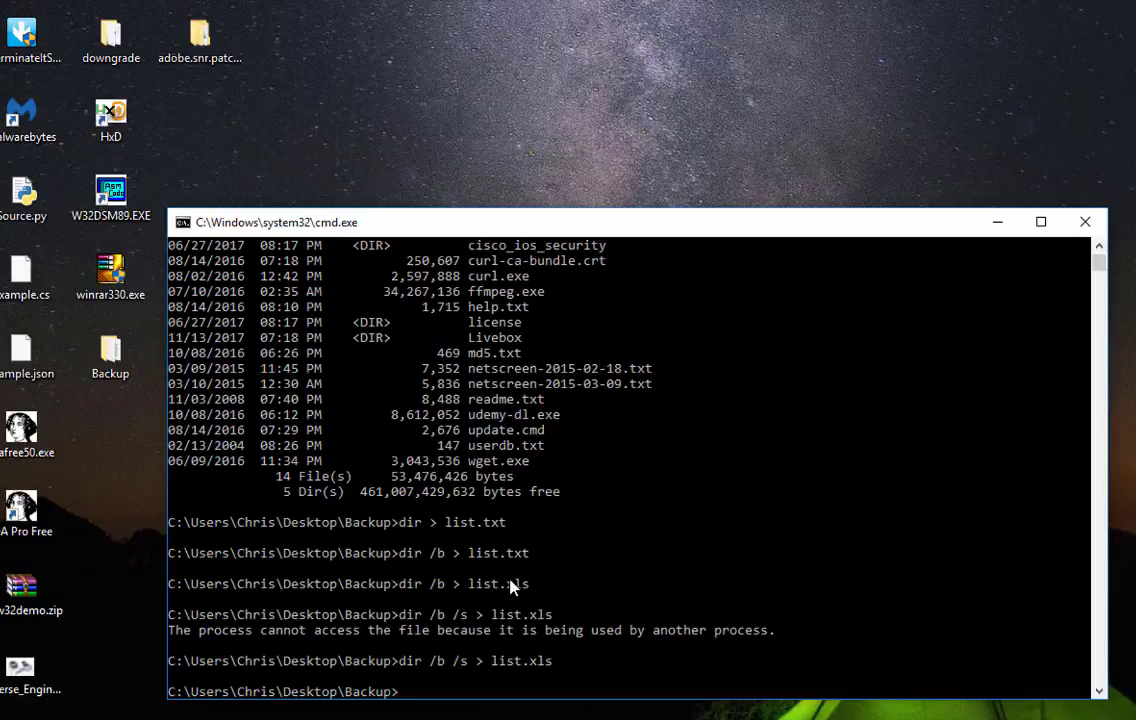
{"action": "mouse_move", "coordinate": [832, 590]}
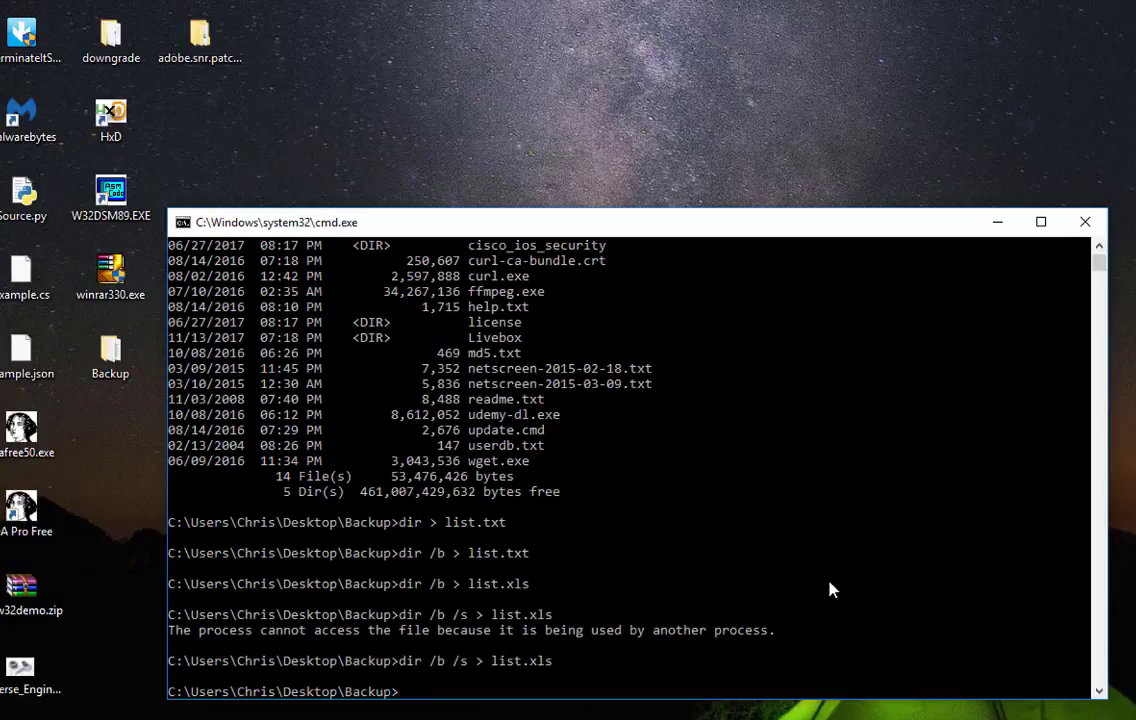